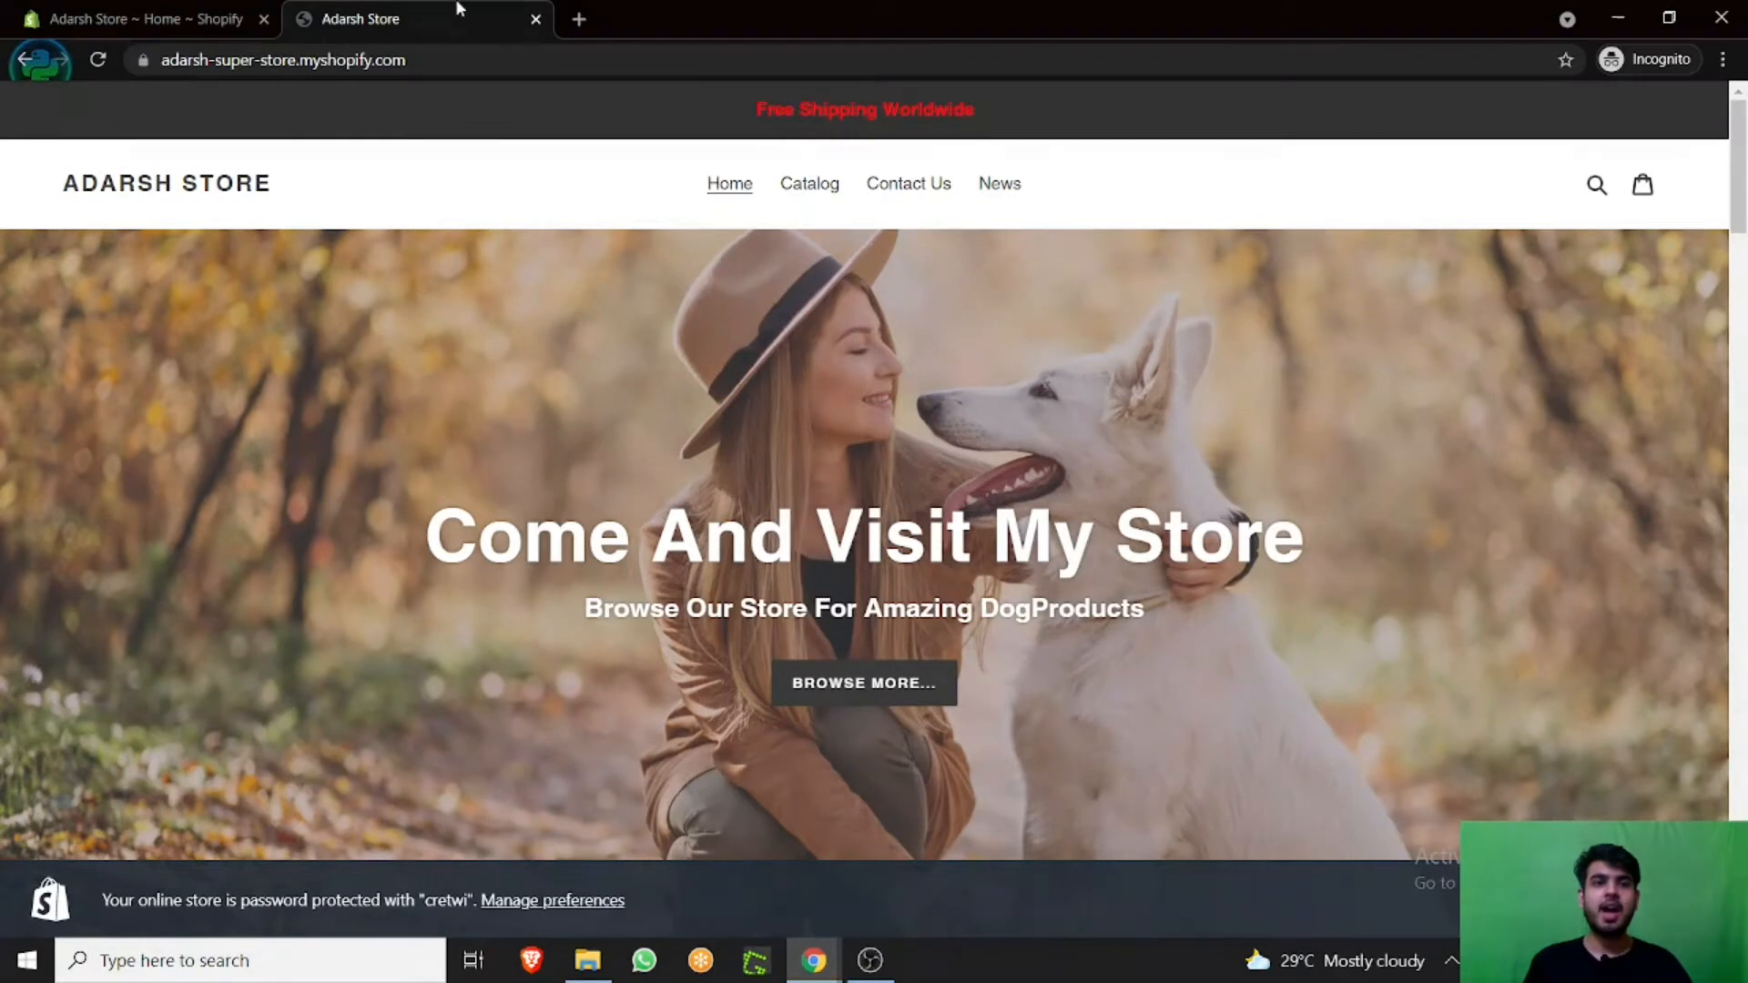
From the admin's Online Store > Themes page, start customizing the live Debut theme
click(145, 19)
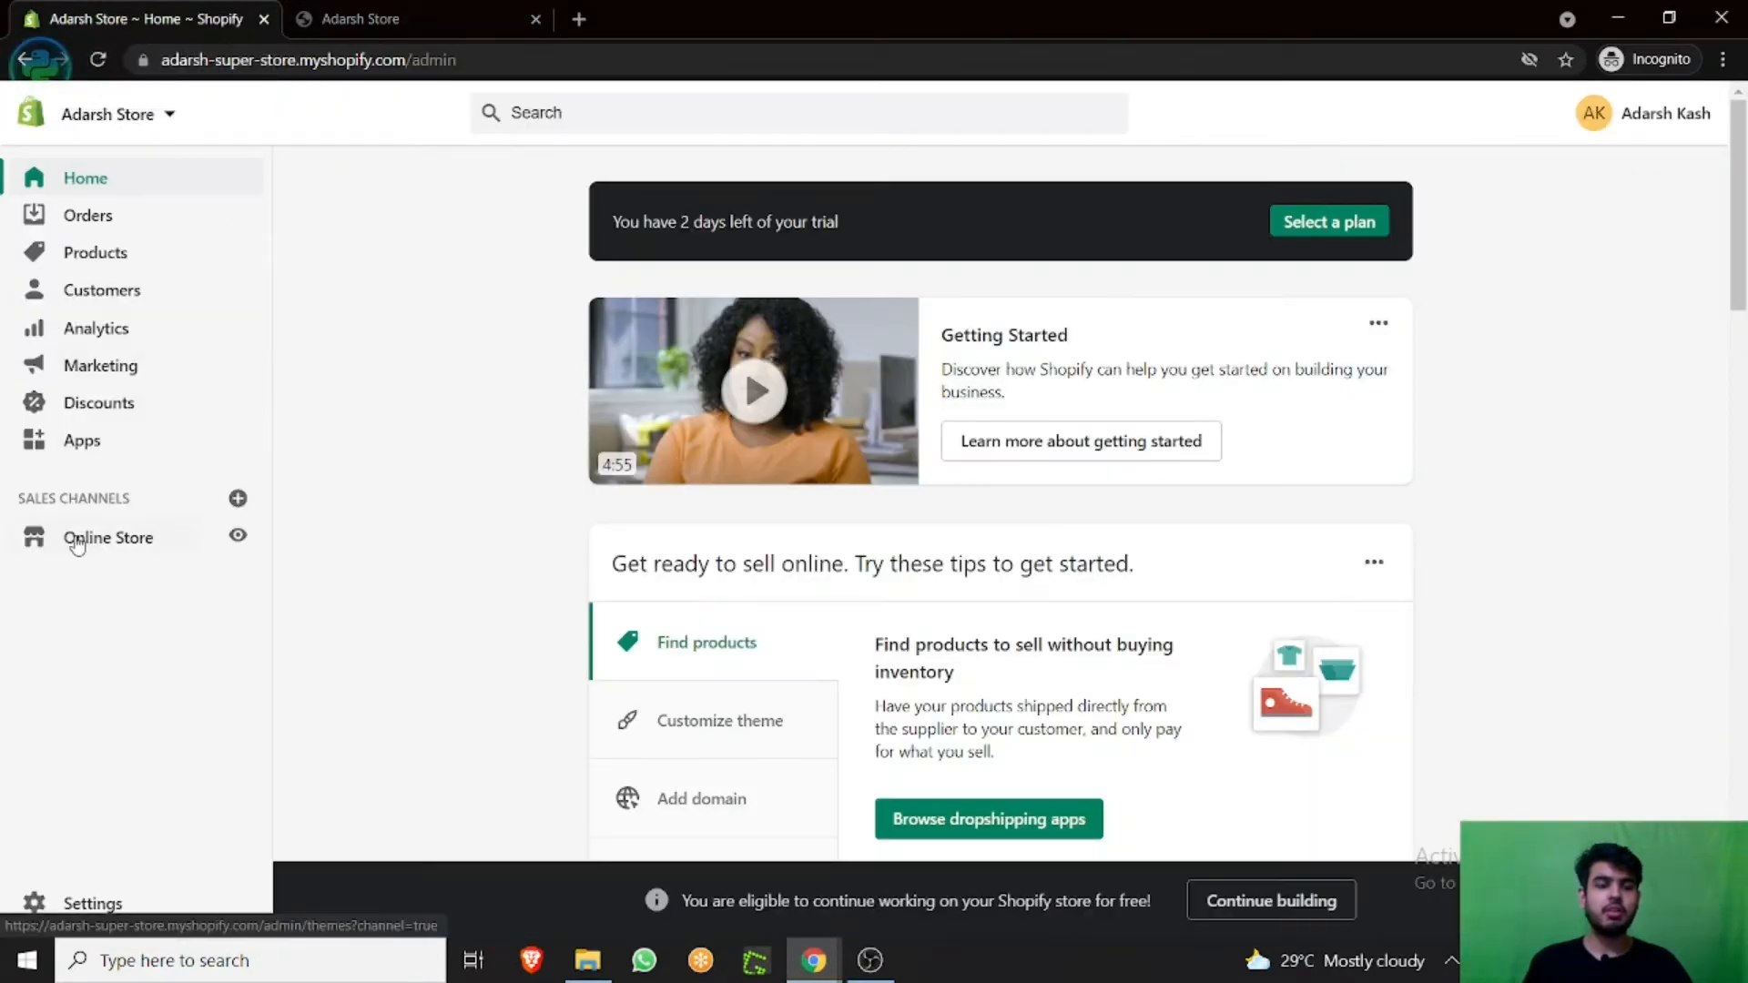
click(109, 537)
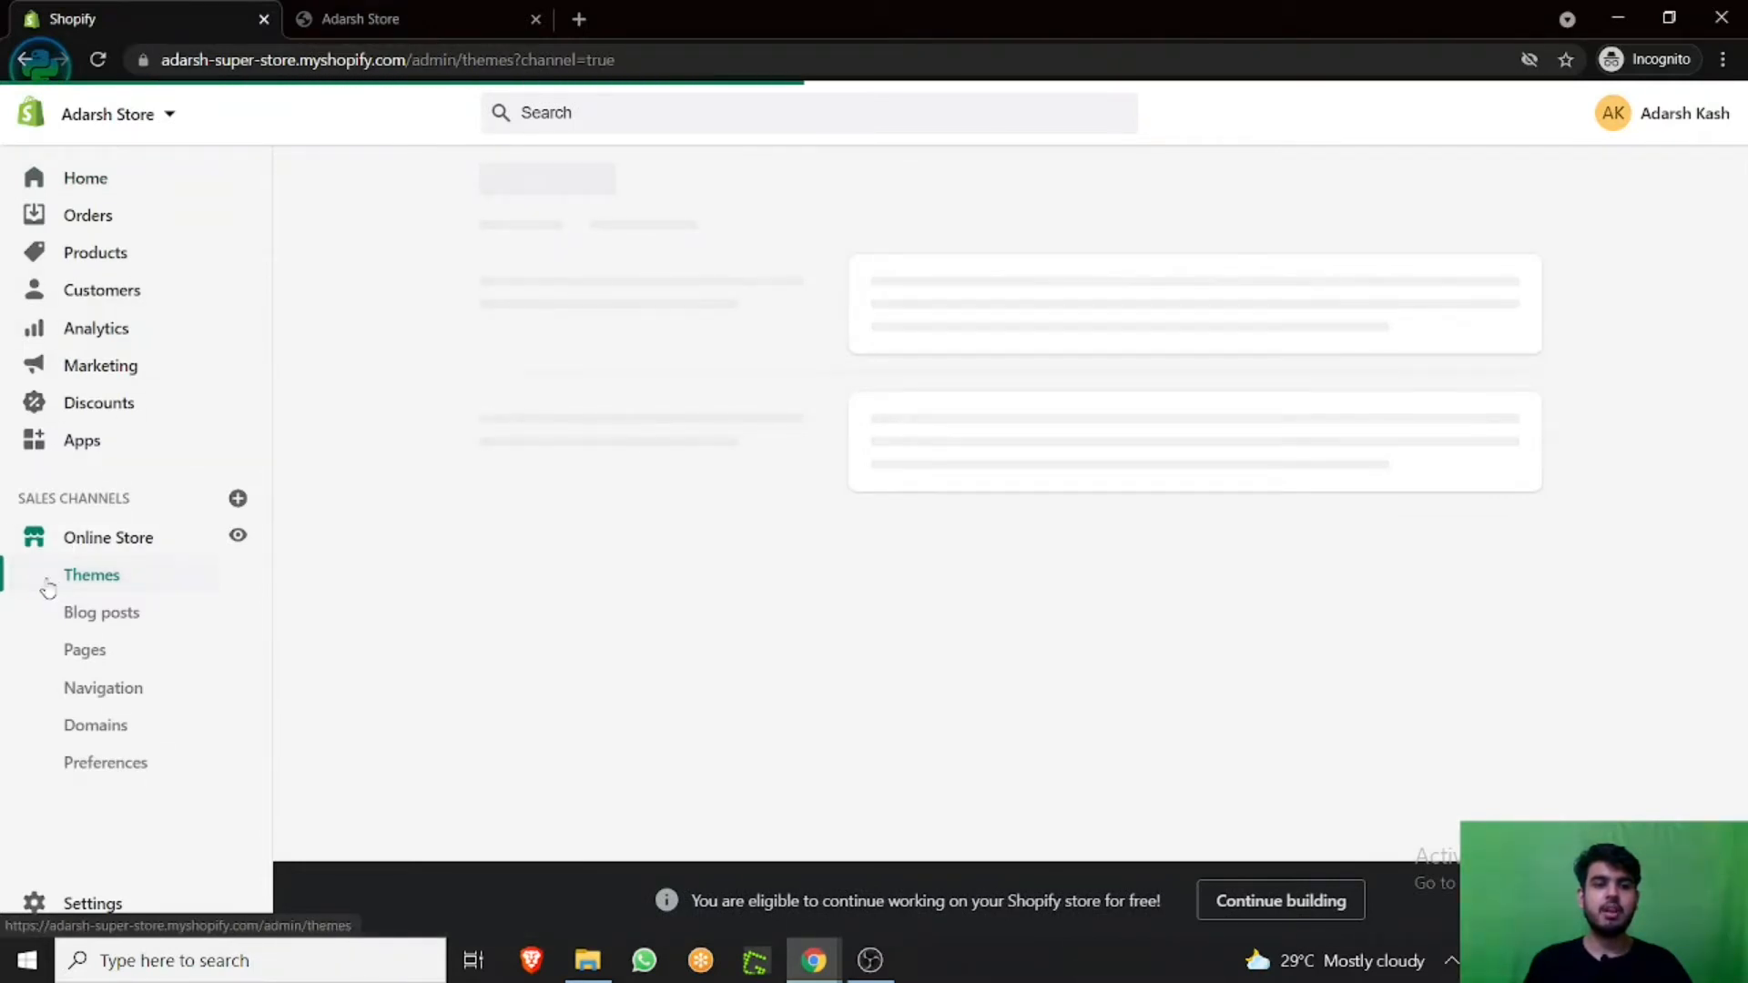
click(91, 574)
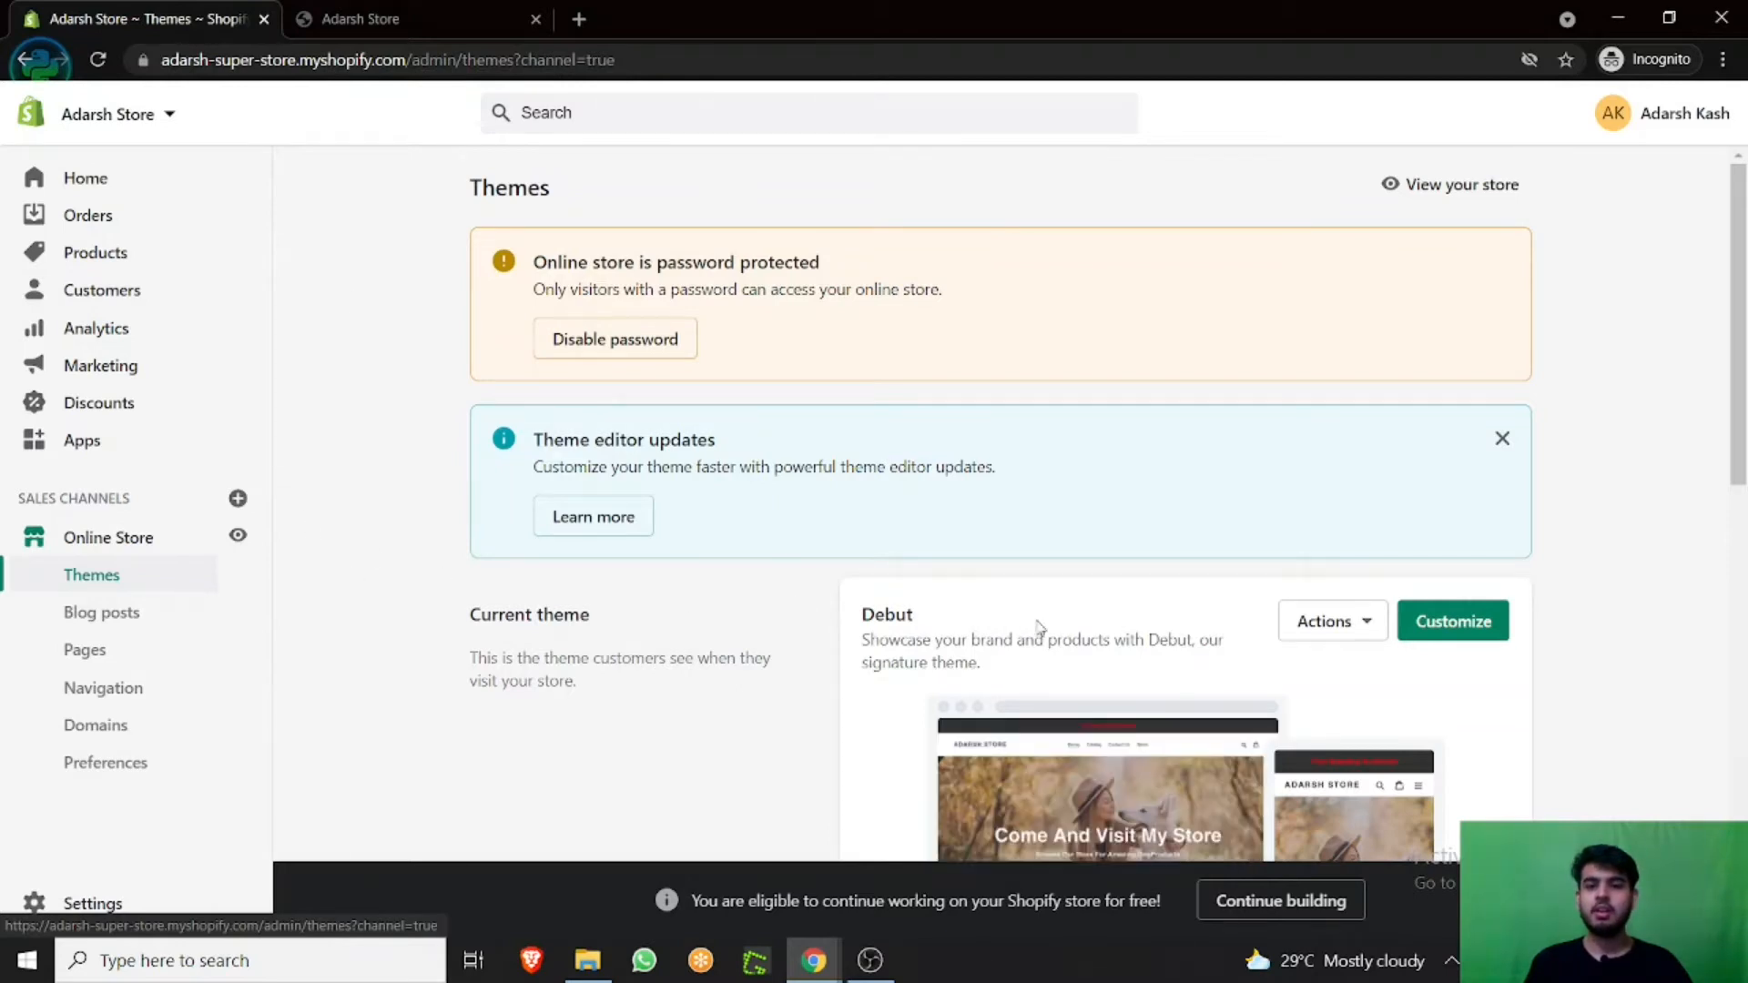
double_click(885, 615)
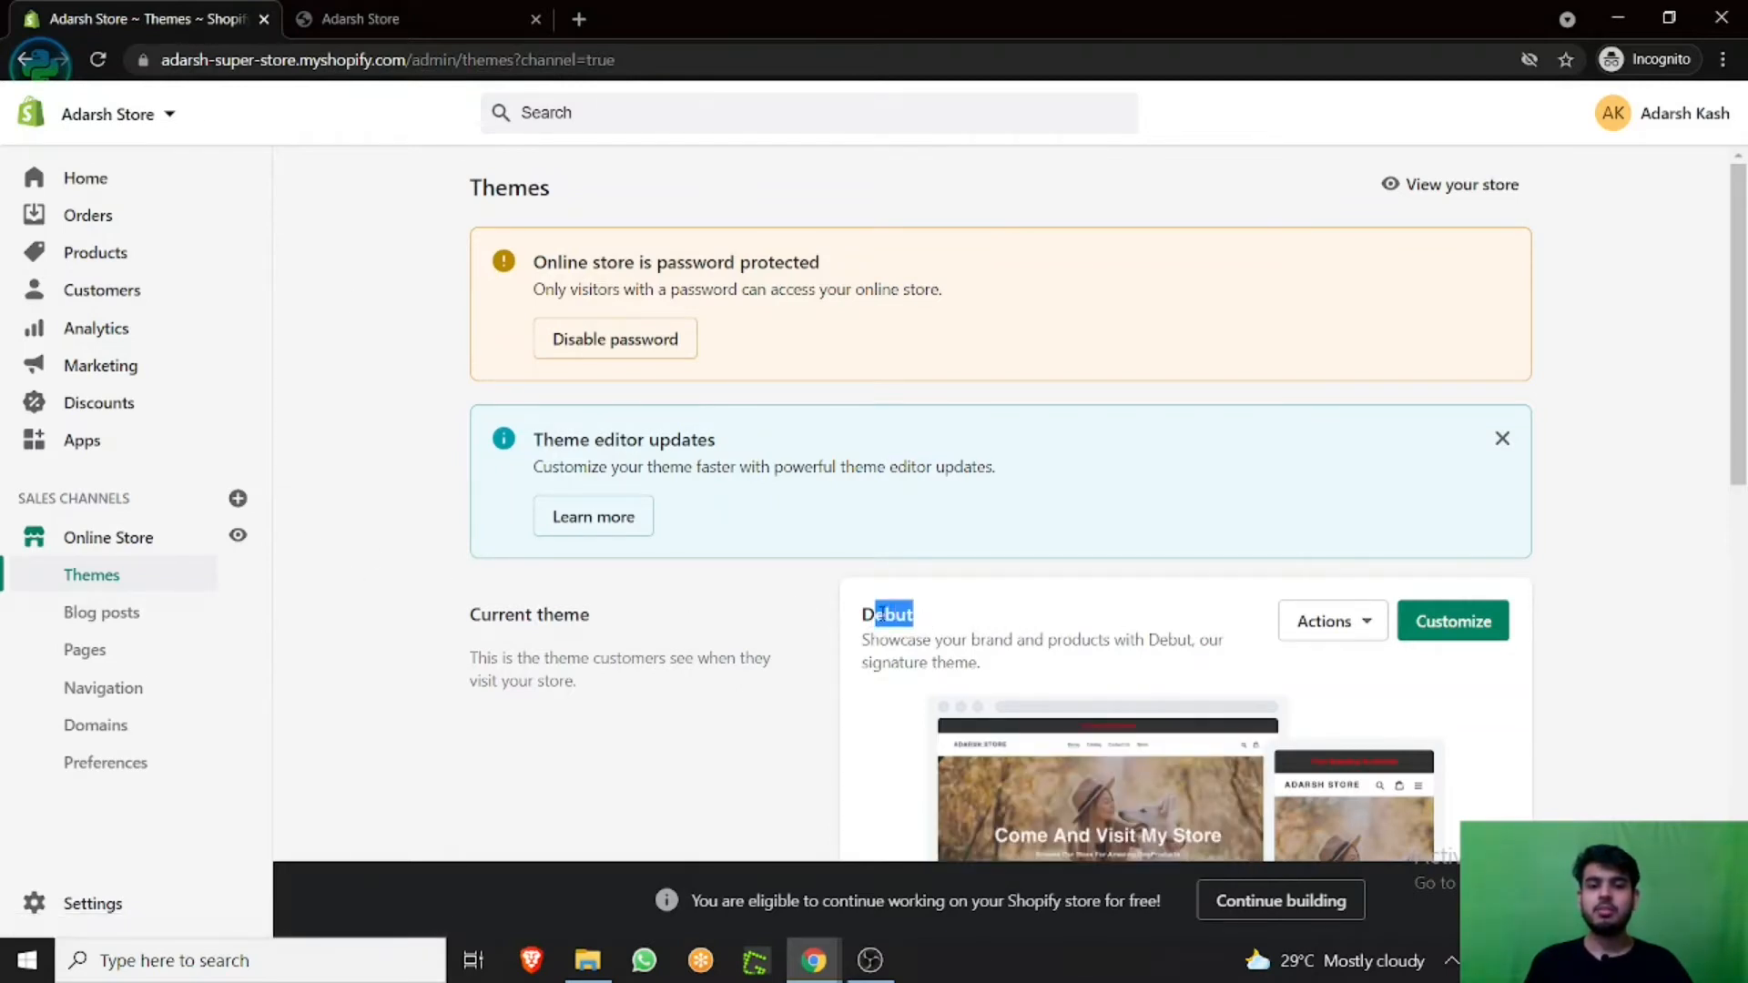
click(1452, 621)
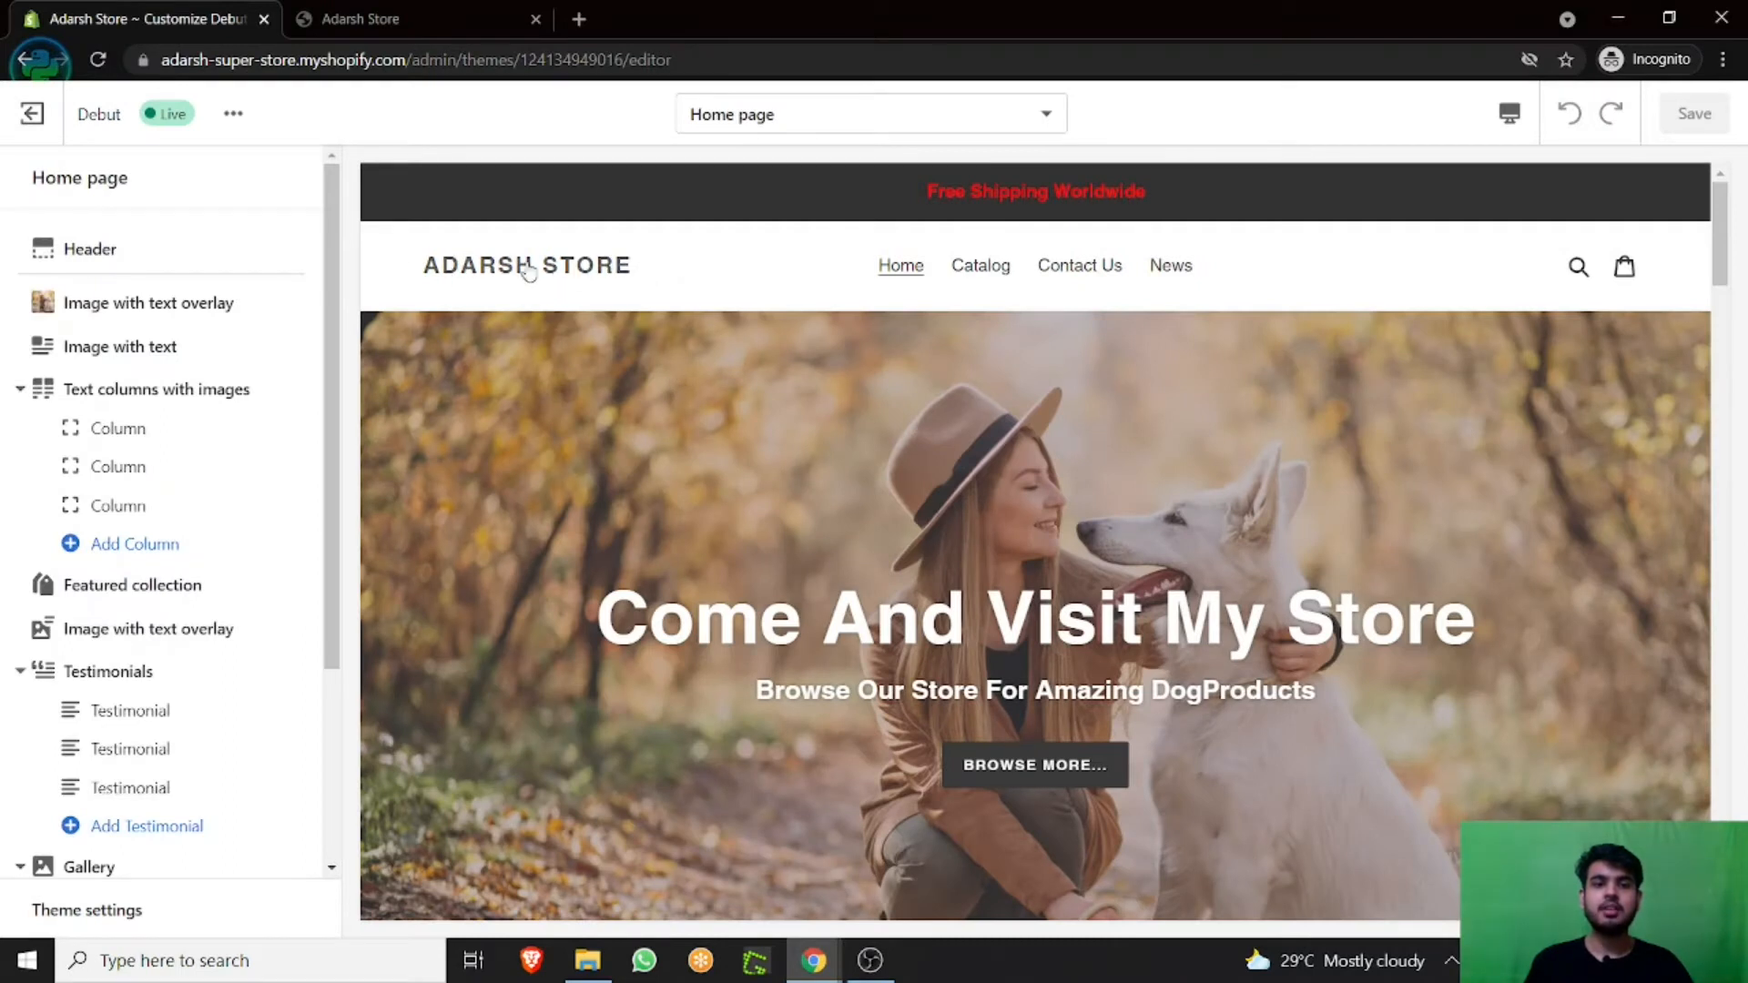
mouse_move(1434, 320)
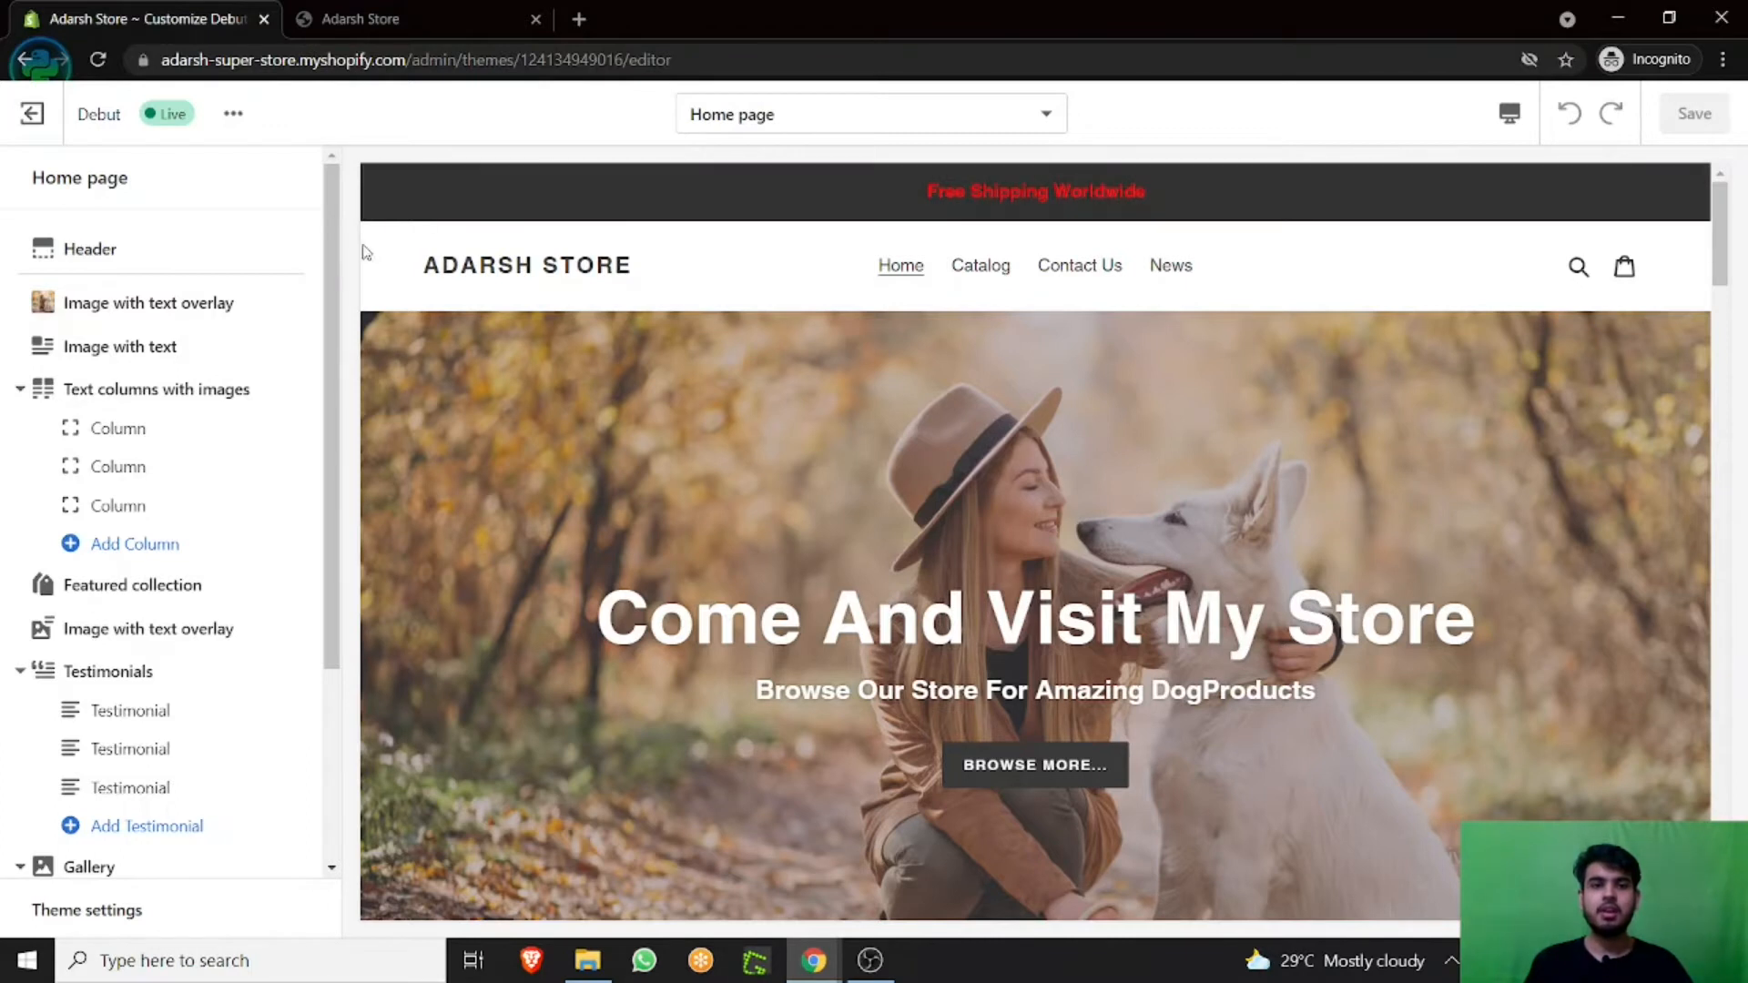
mouse_move(621, 284)
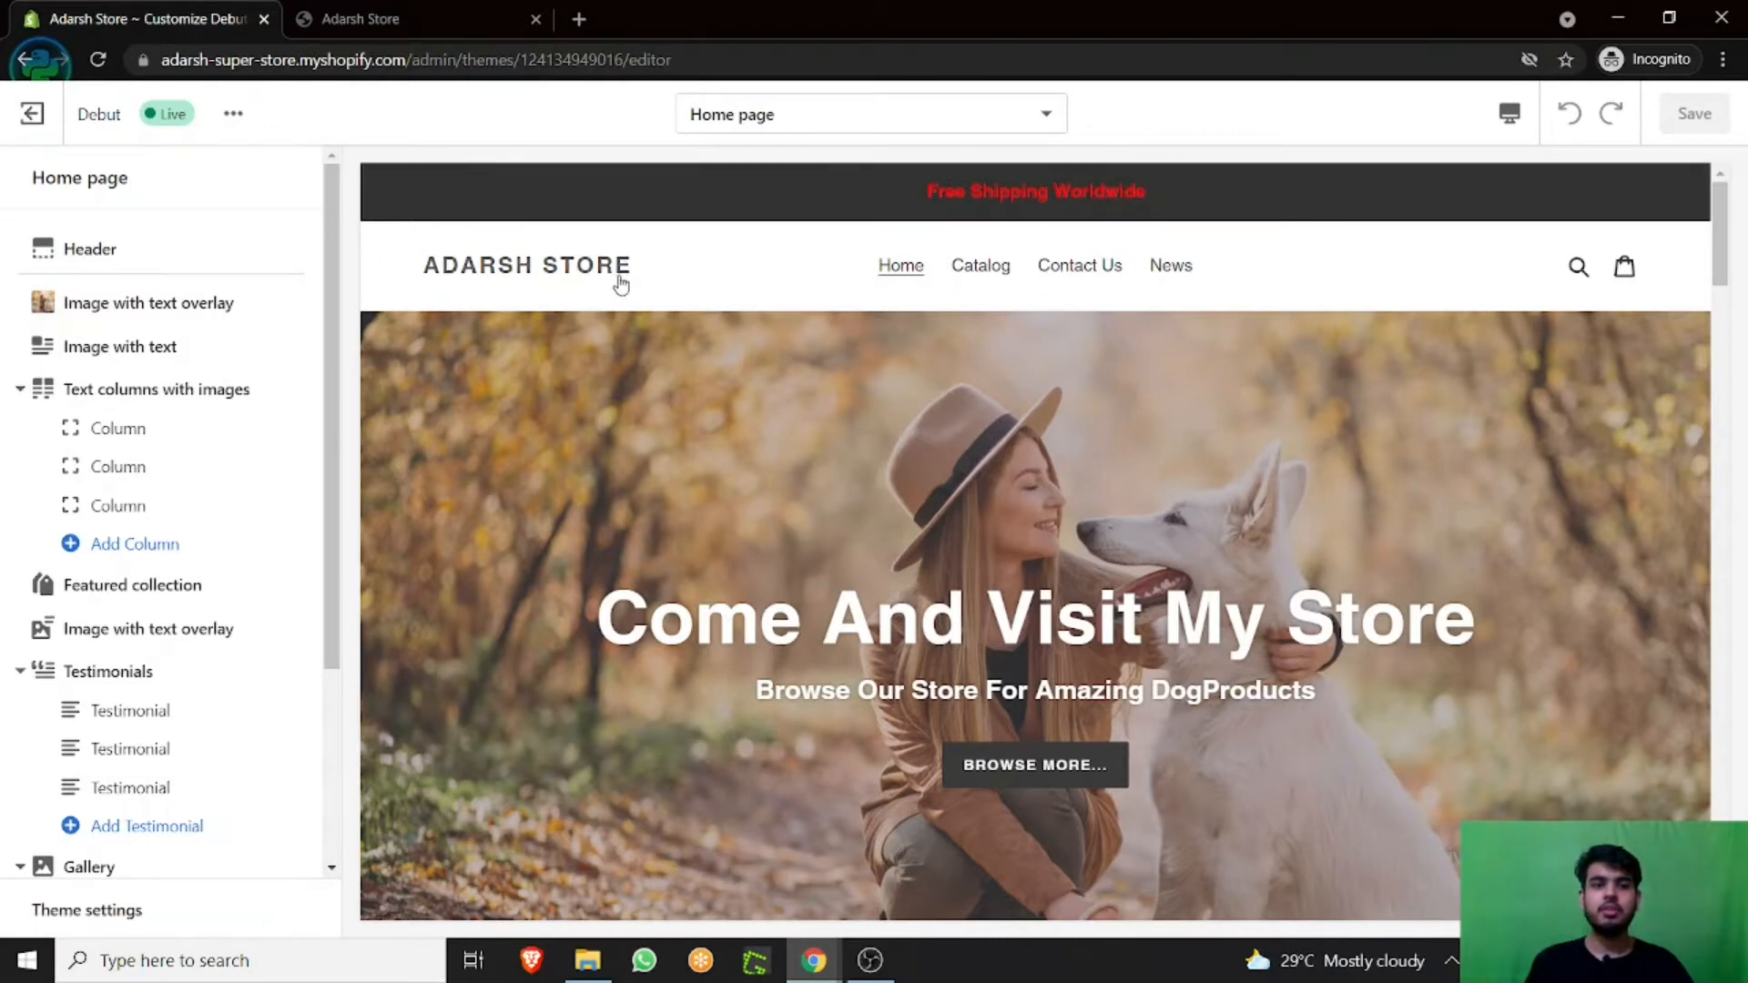
mouse_move(442, 237)
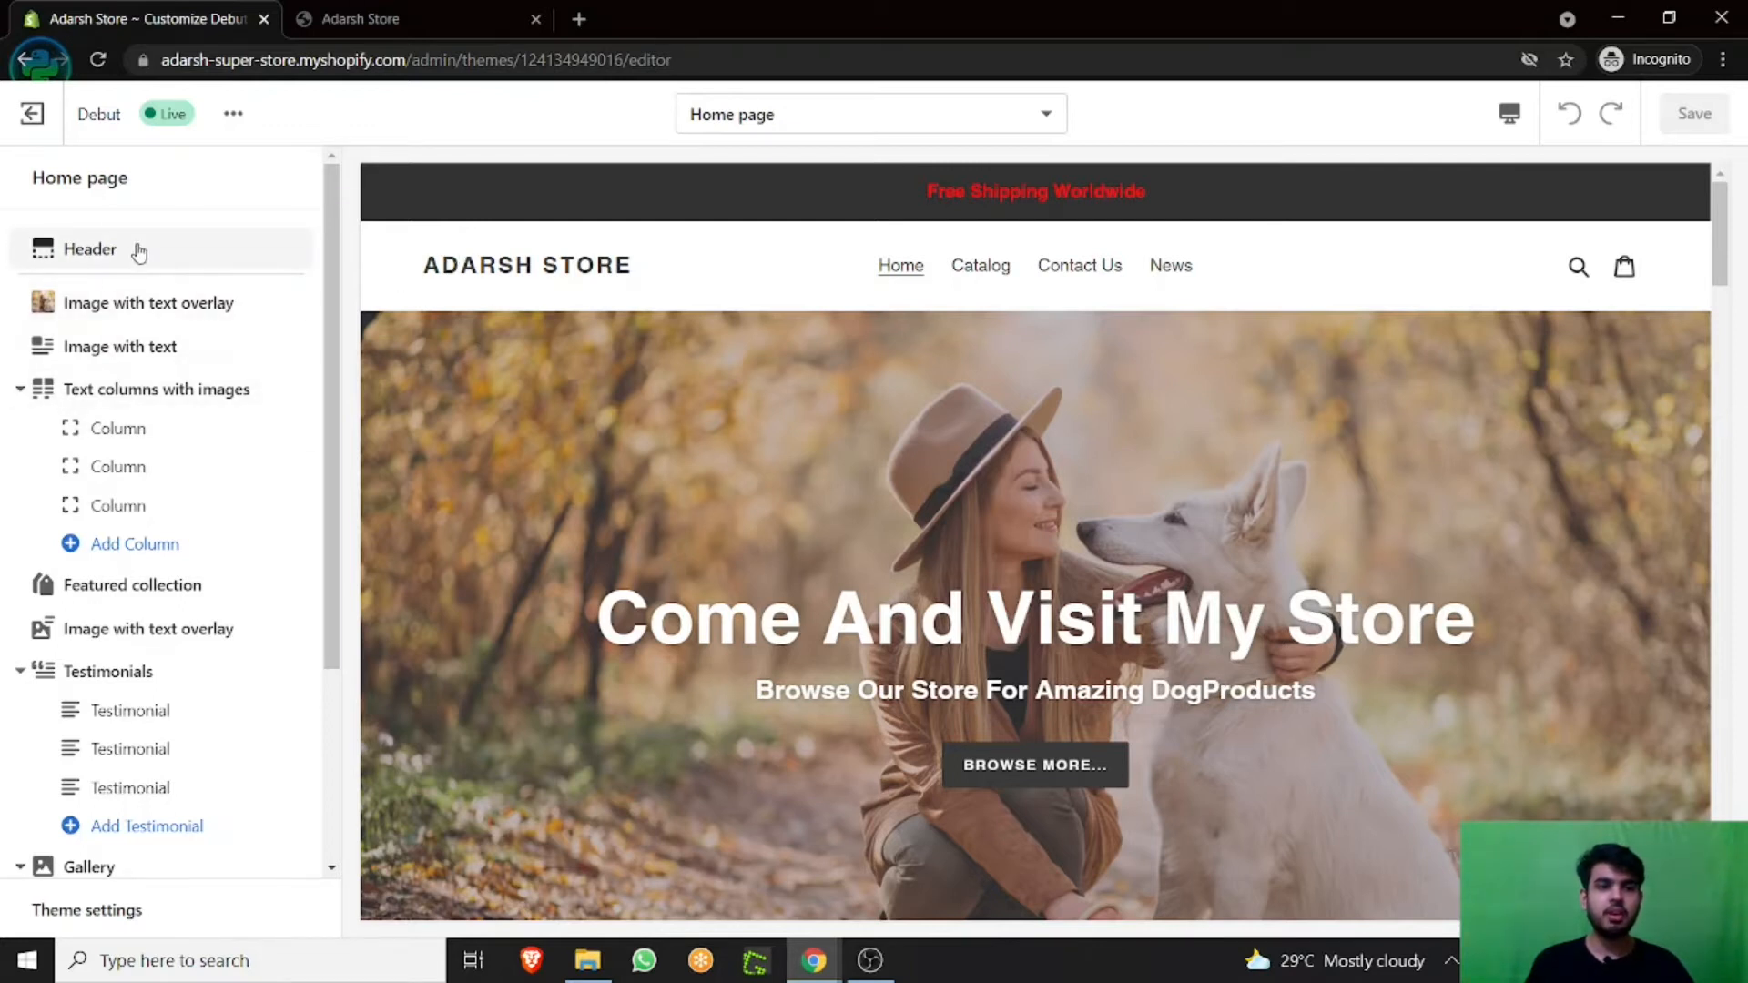
Select the Header section in the theme editor sidebar to show its settings
click(89, 249)
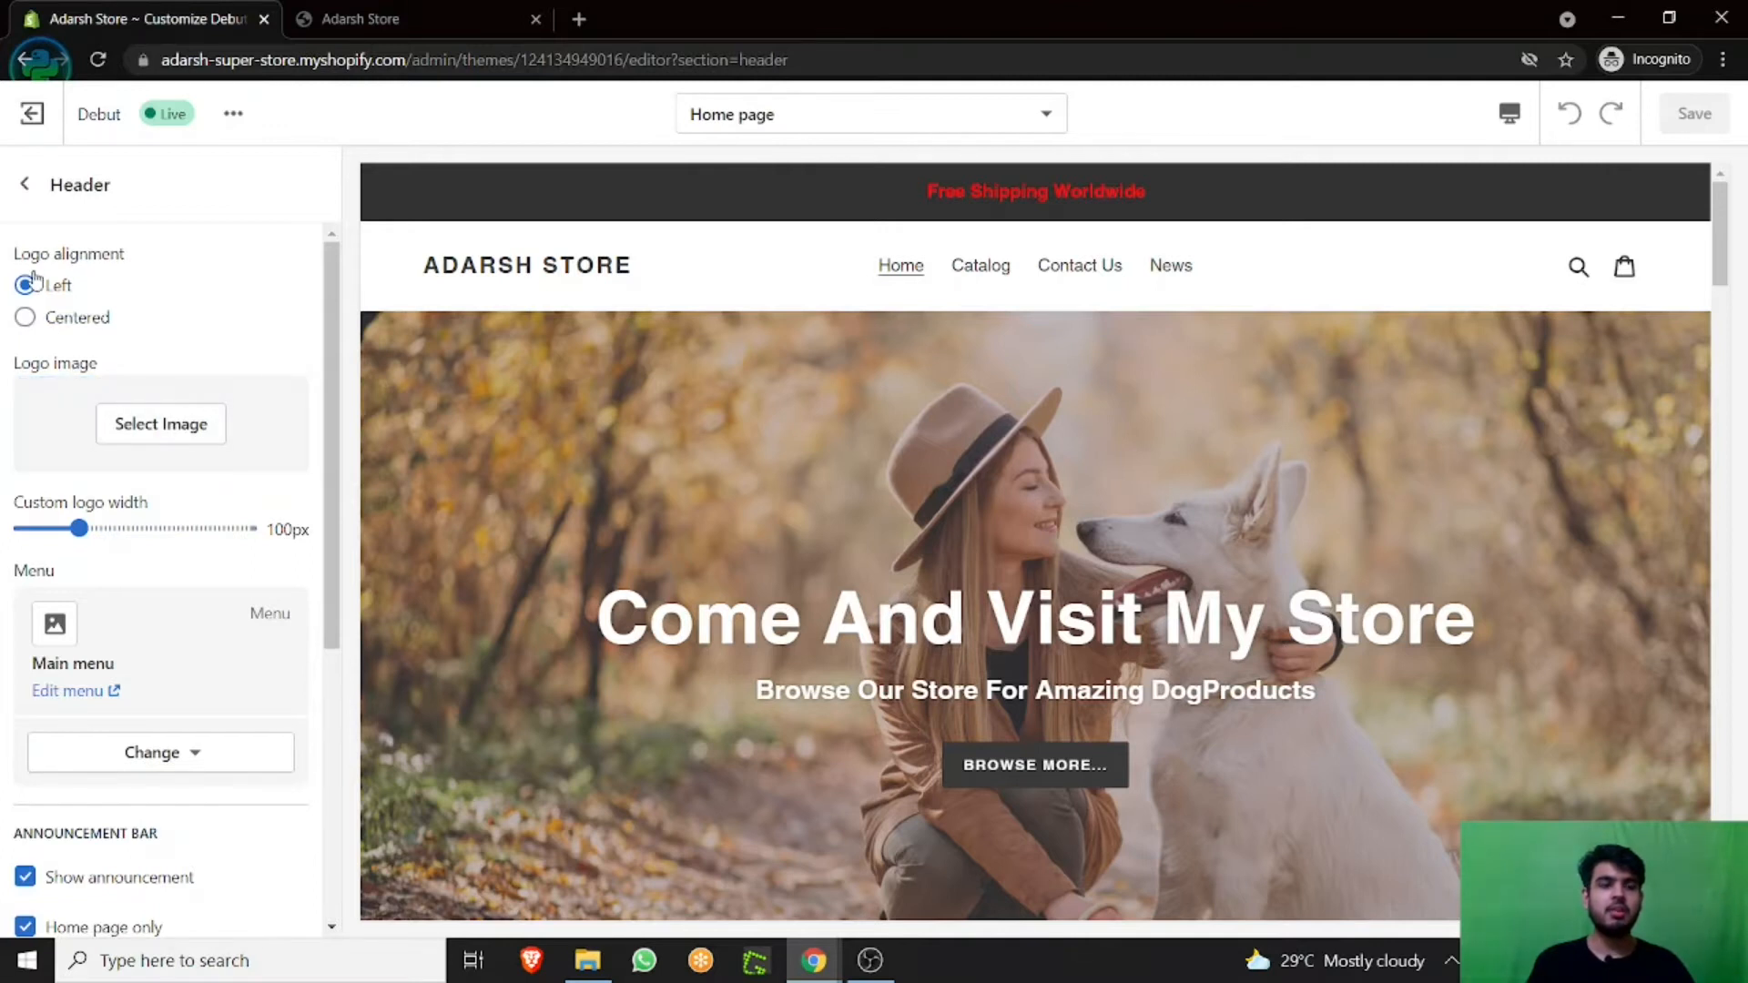
Set the header logo alignment to Centered and open the Select image library
click(24, 285)
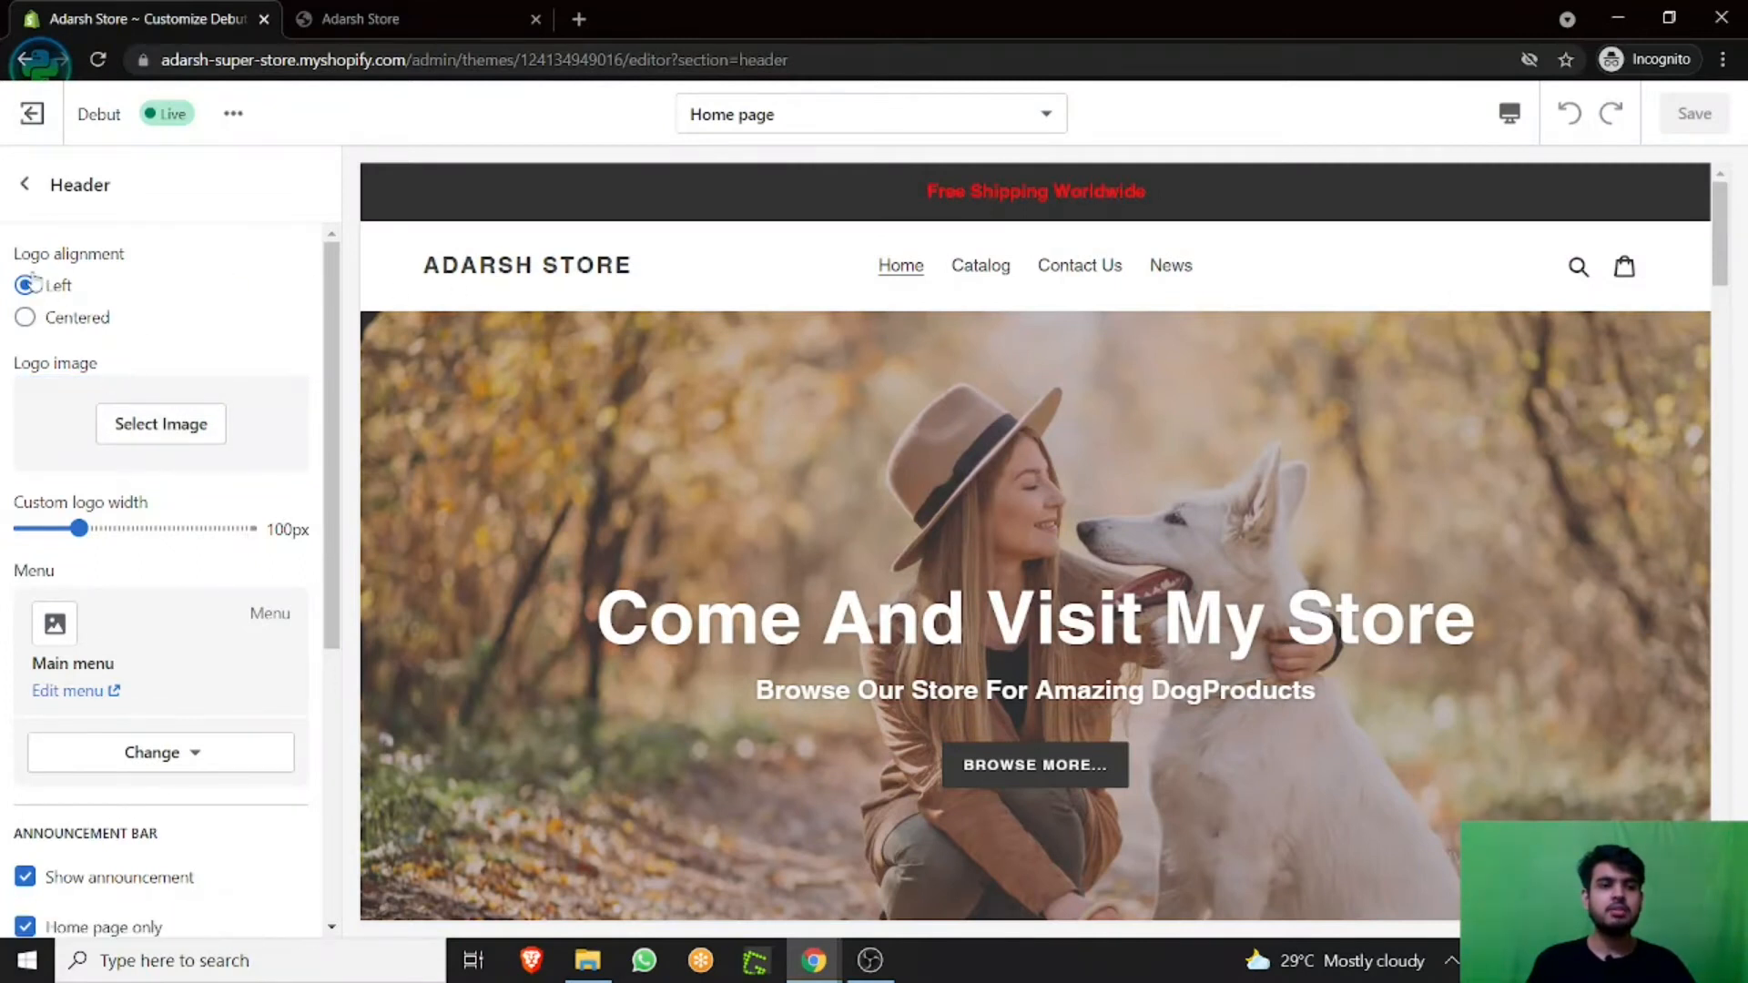
click(24, 285)
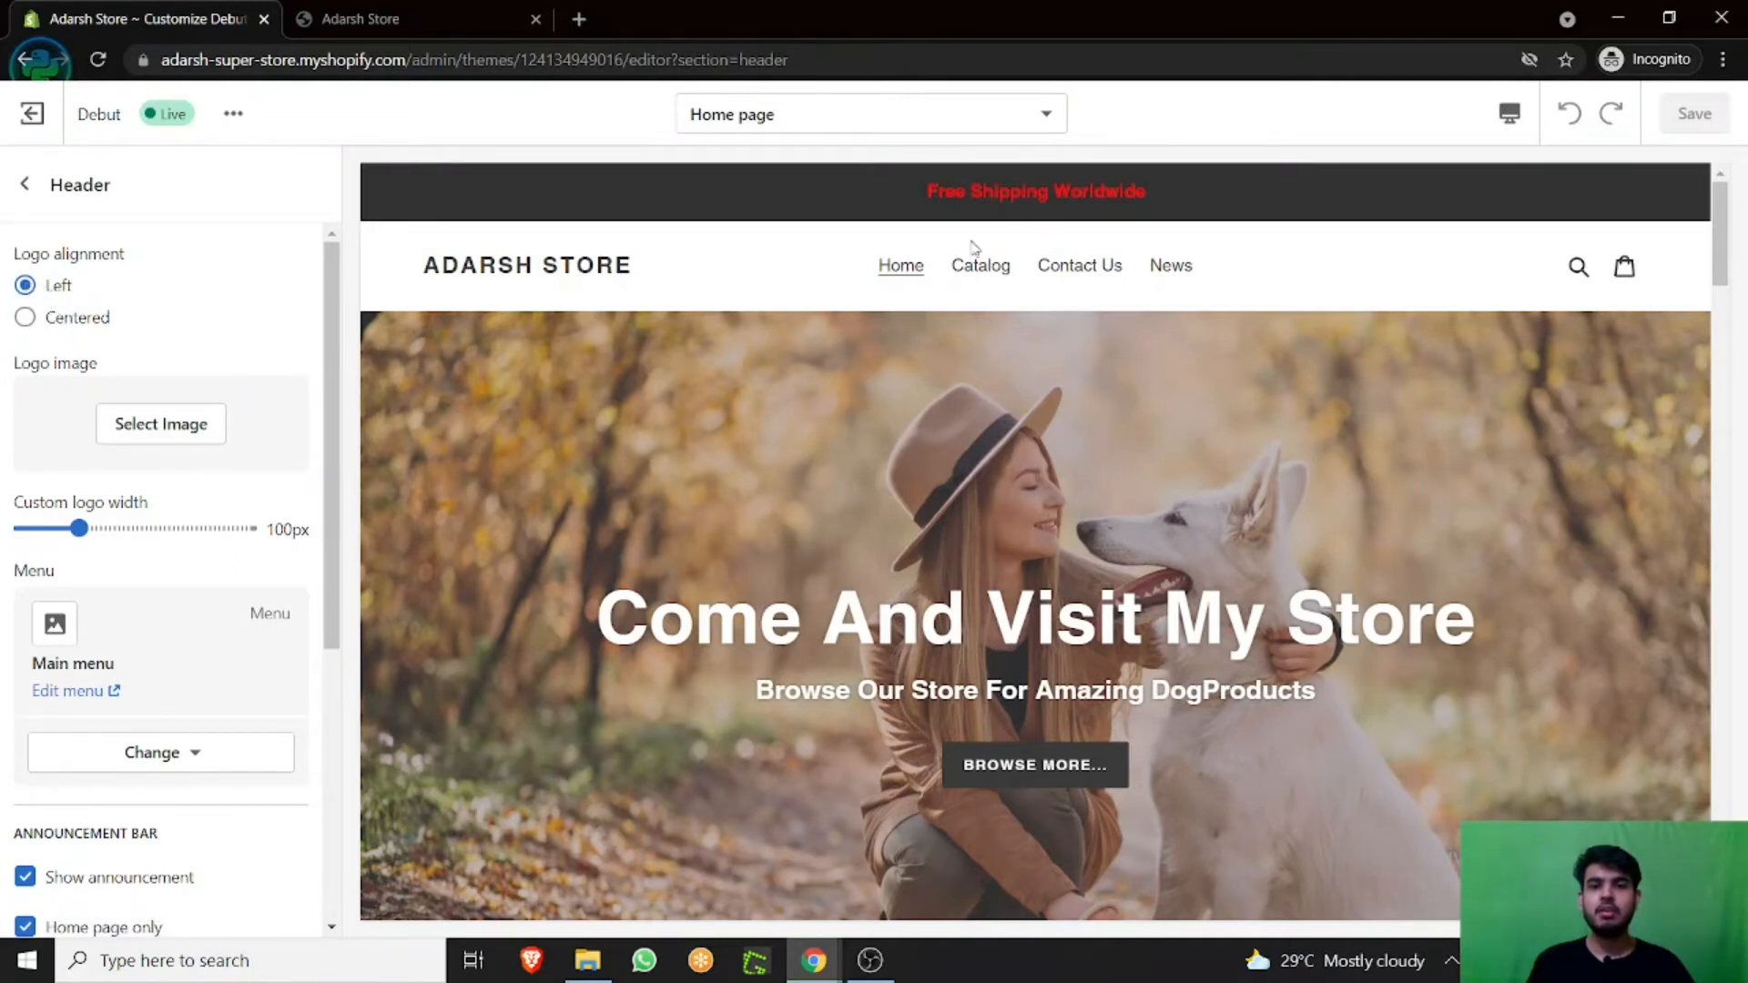
click(24, 318)
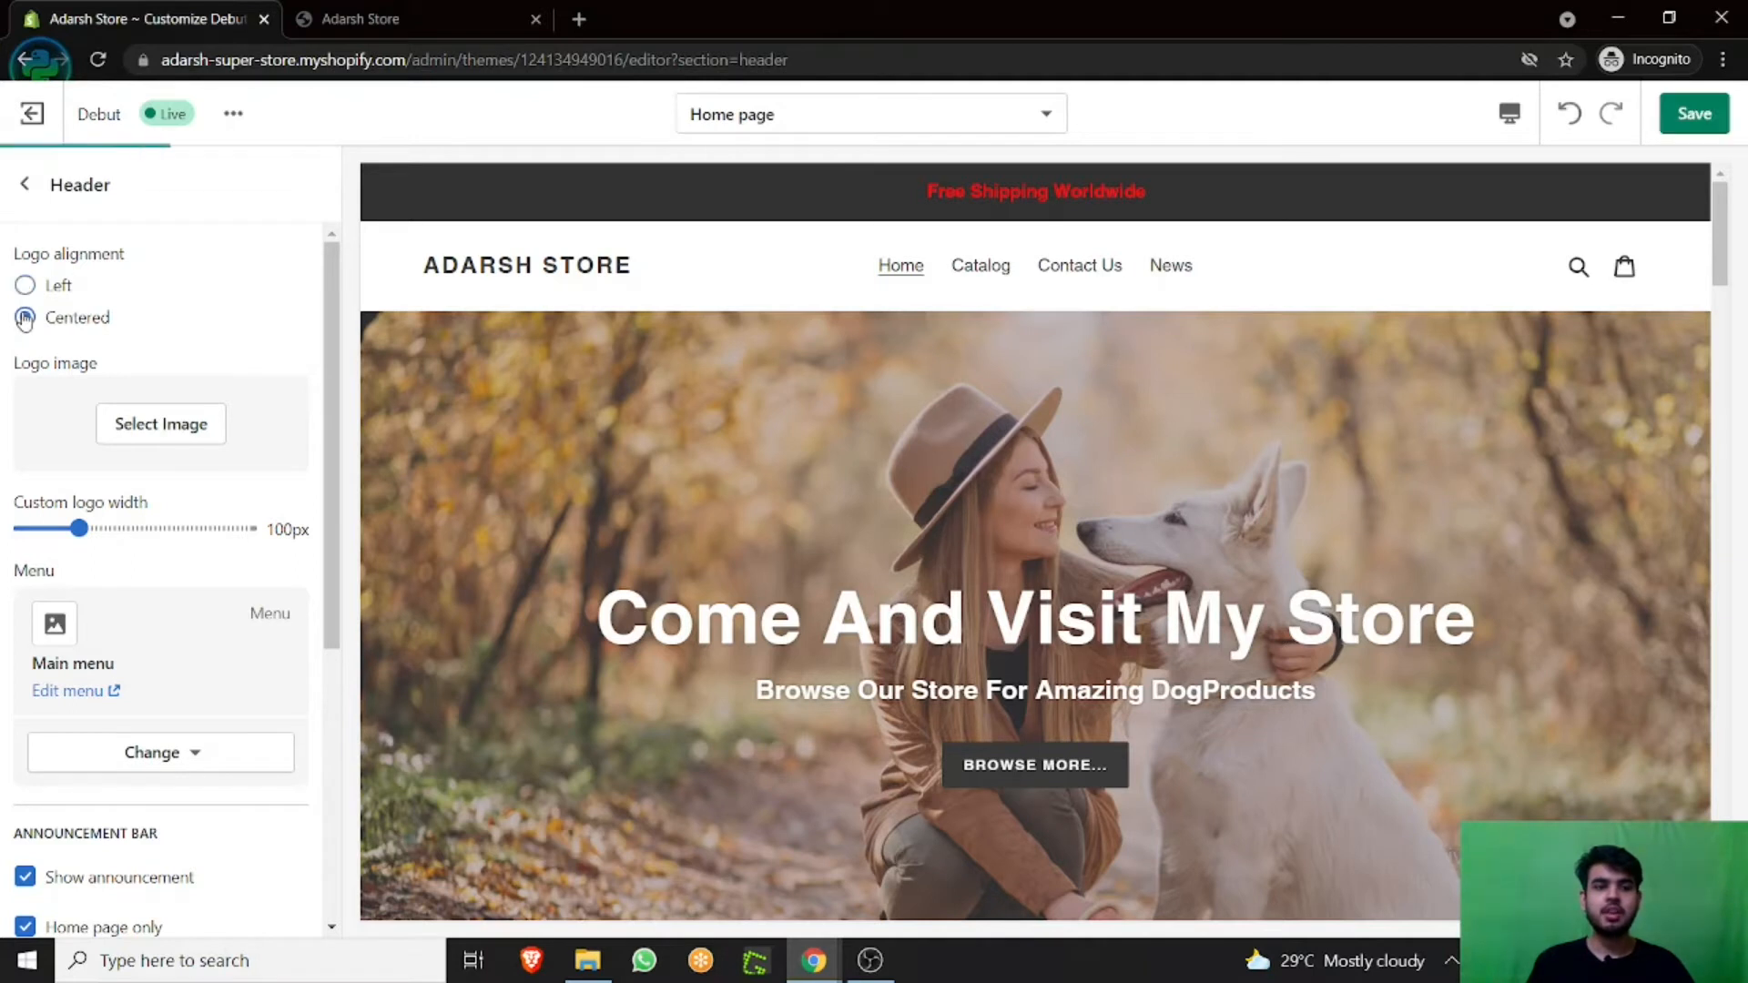
click(25, 318)
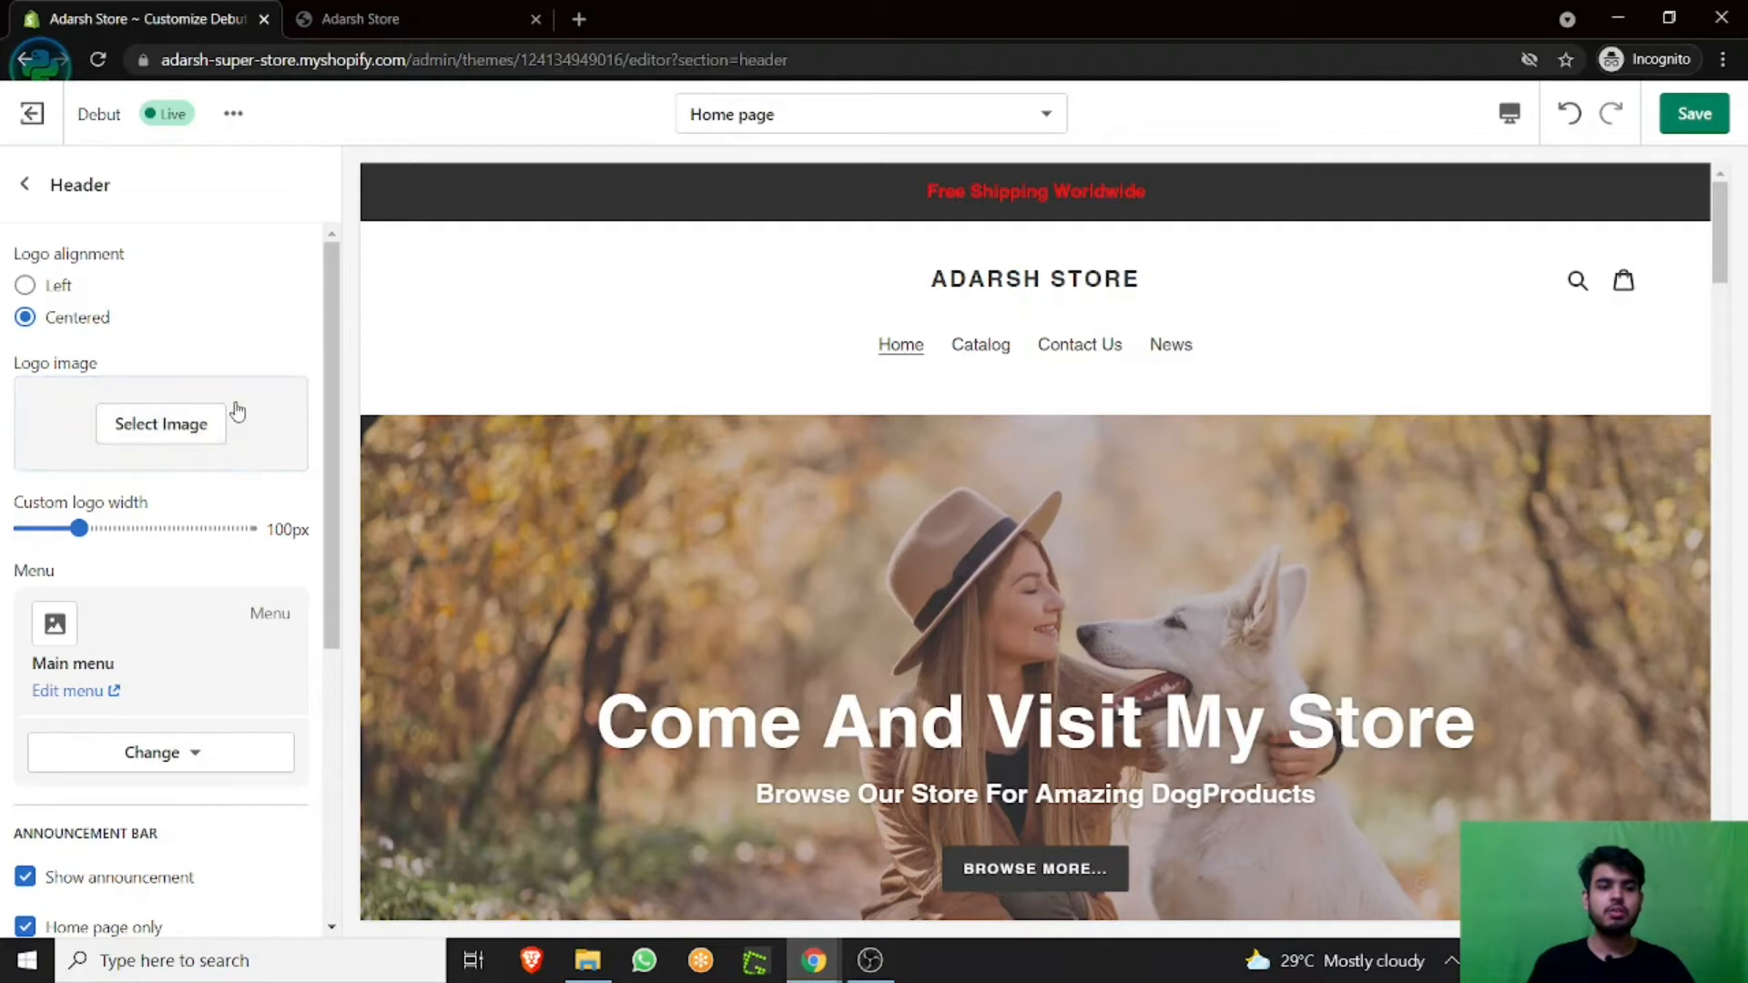
click(159, 423)
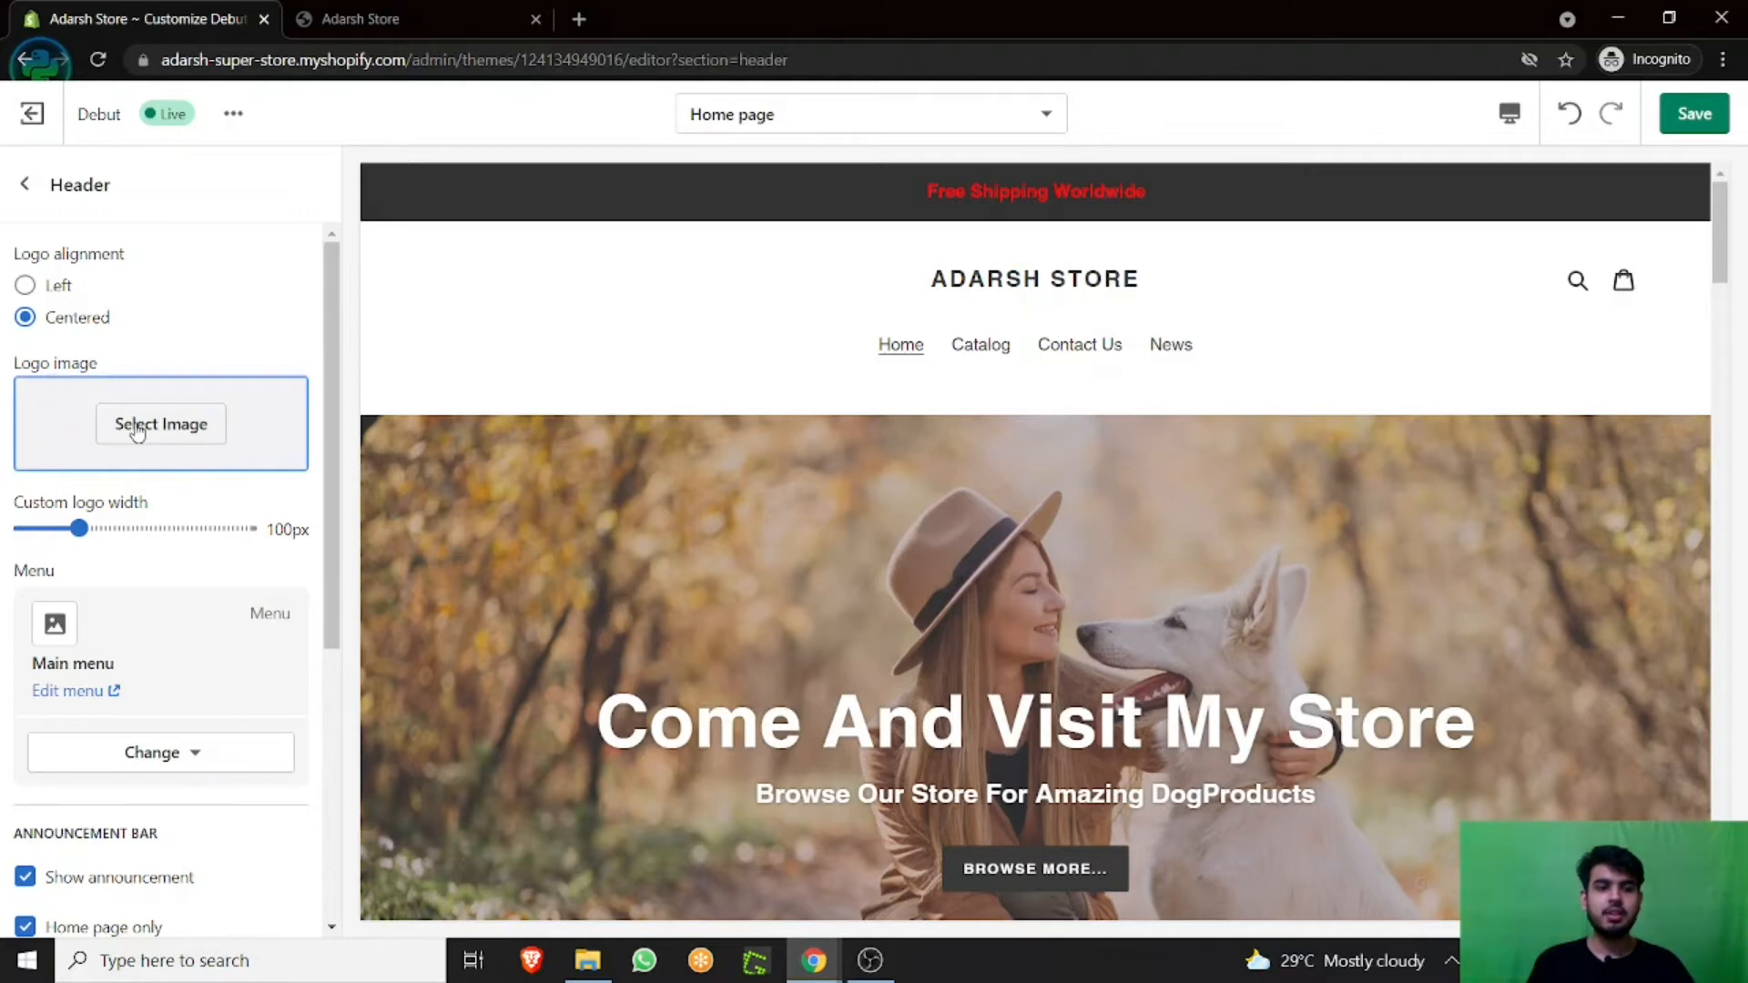
click(161, 423)
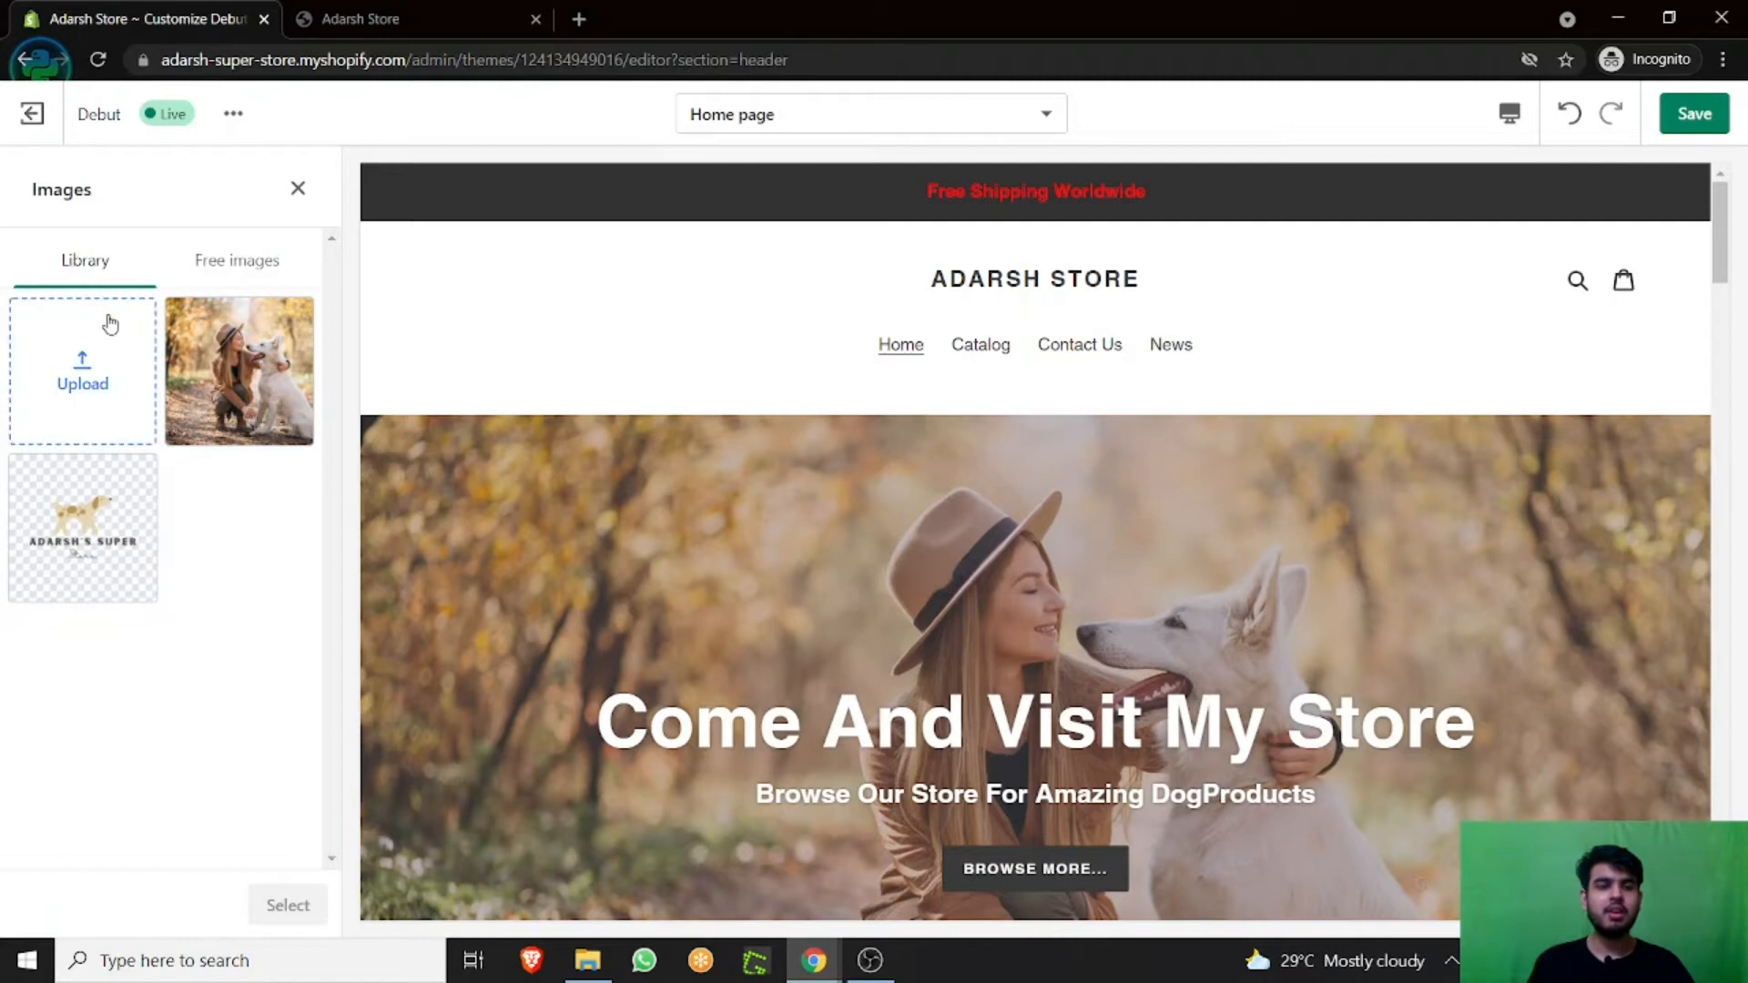
Upload the Store dog logo file and select it as the header logo image
click(81, 368)
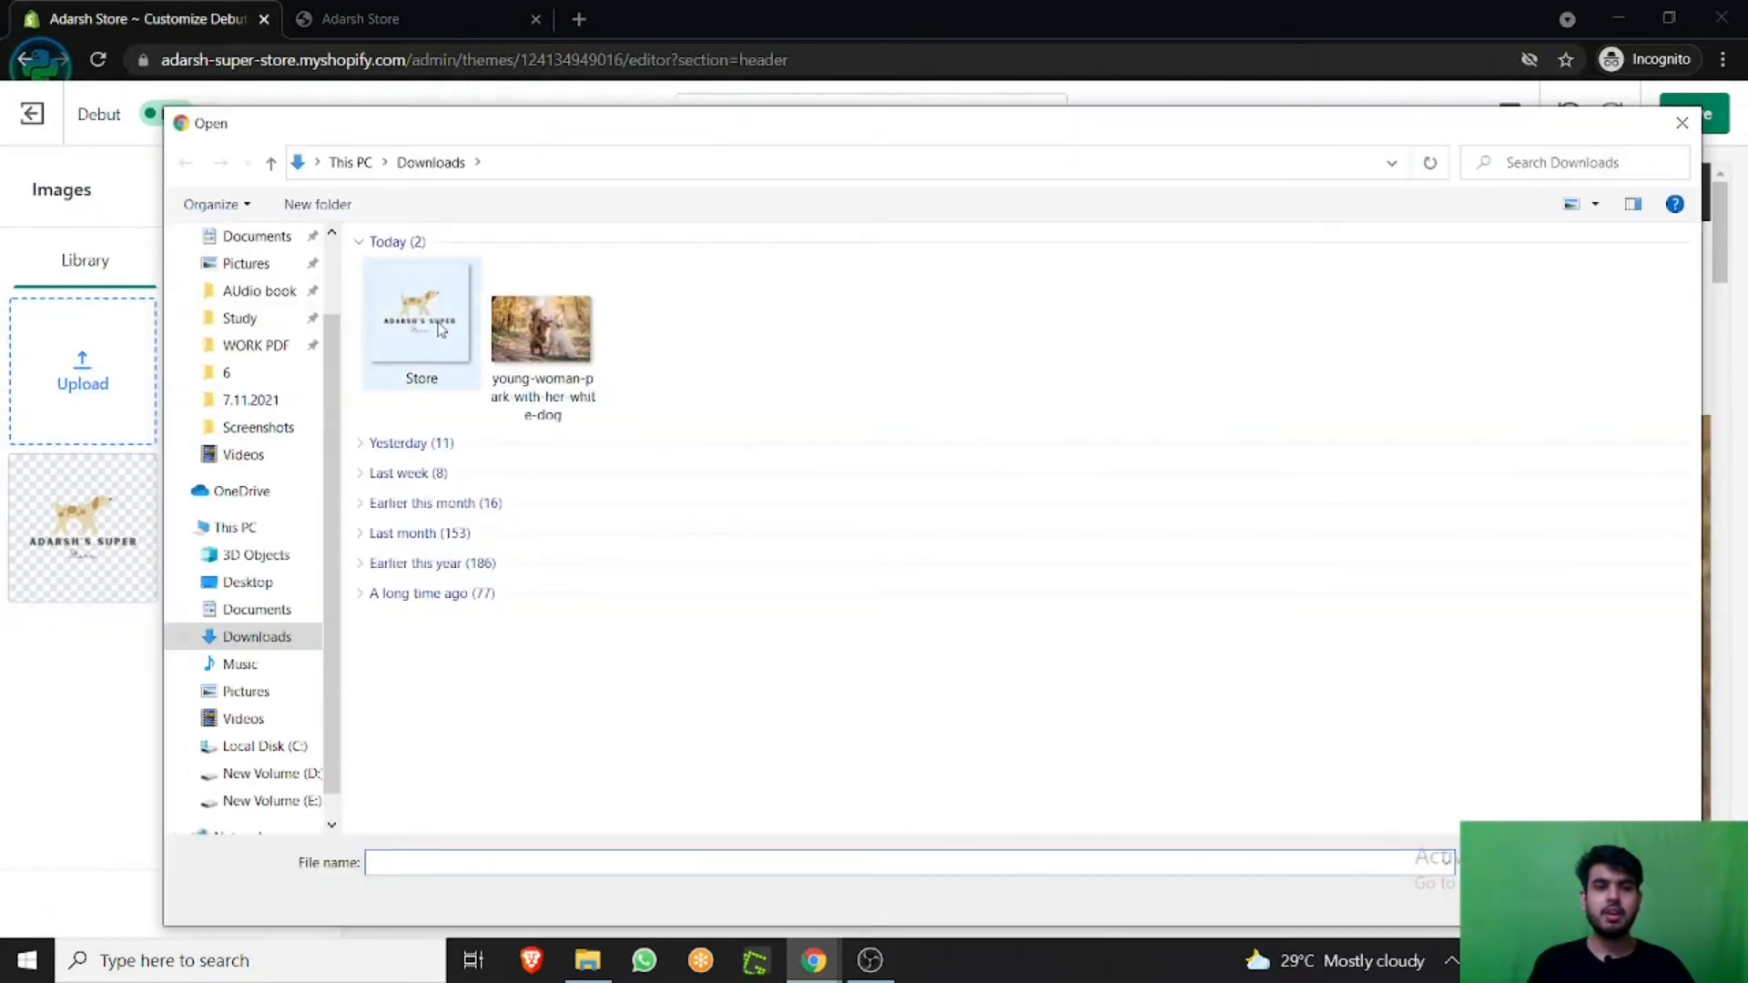
click(420, 317)
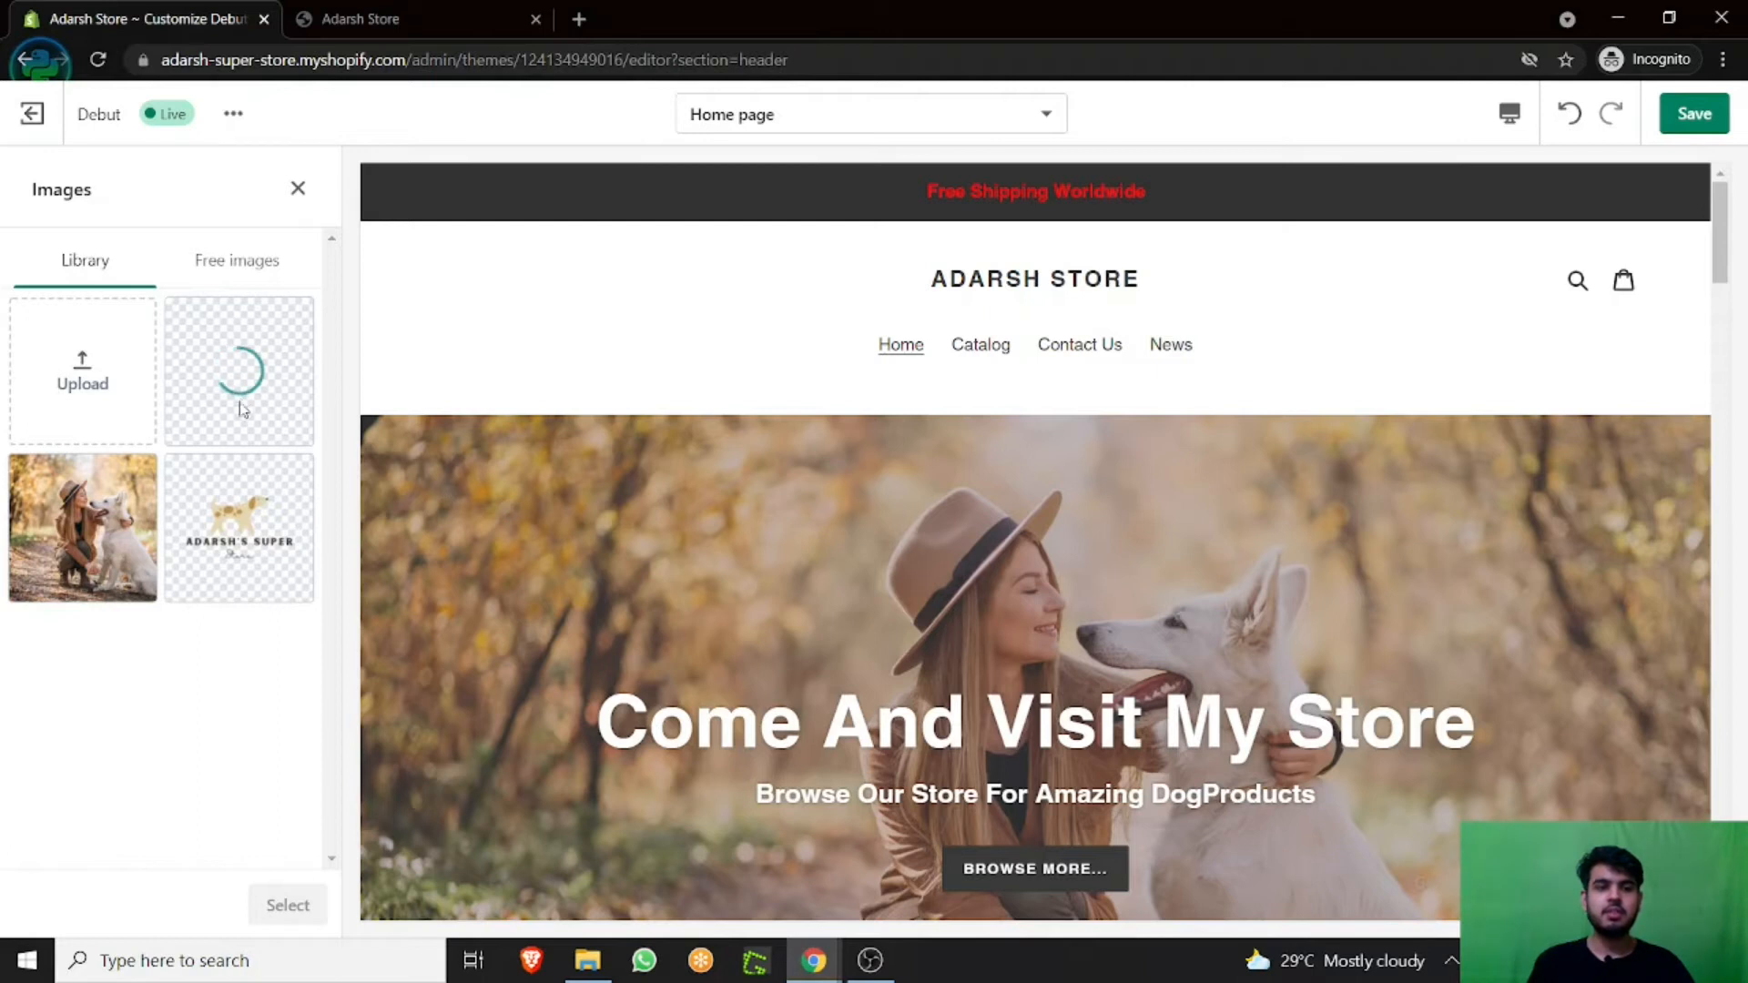
click(238, 371)
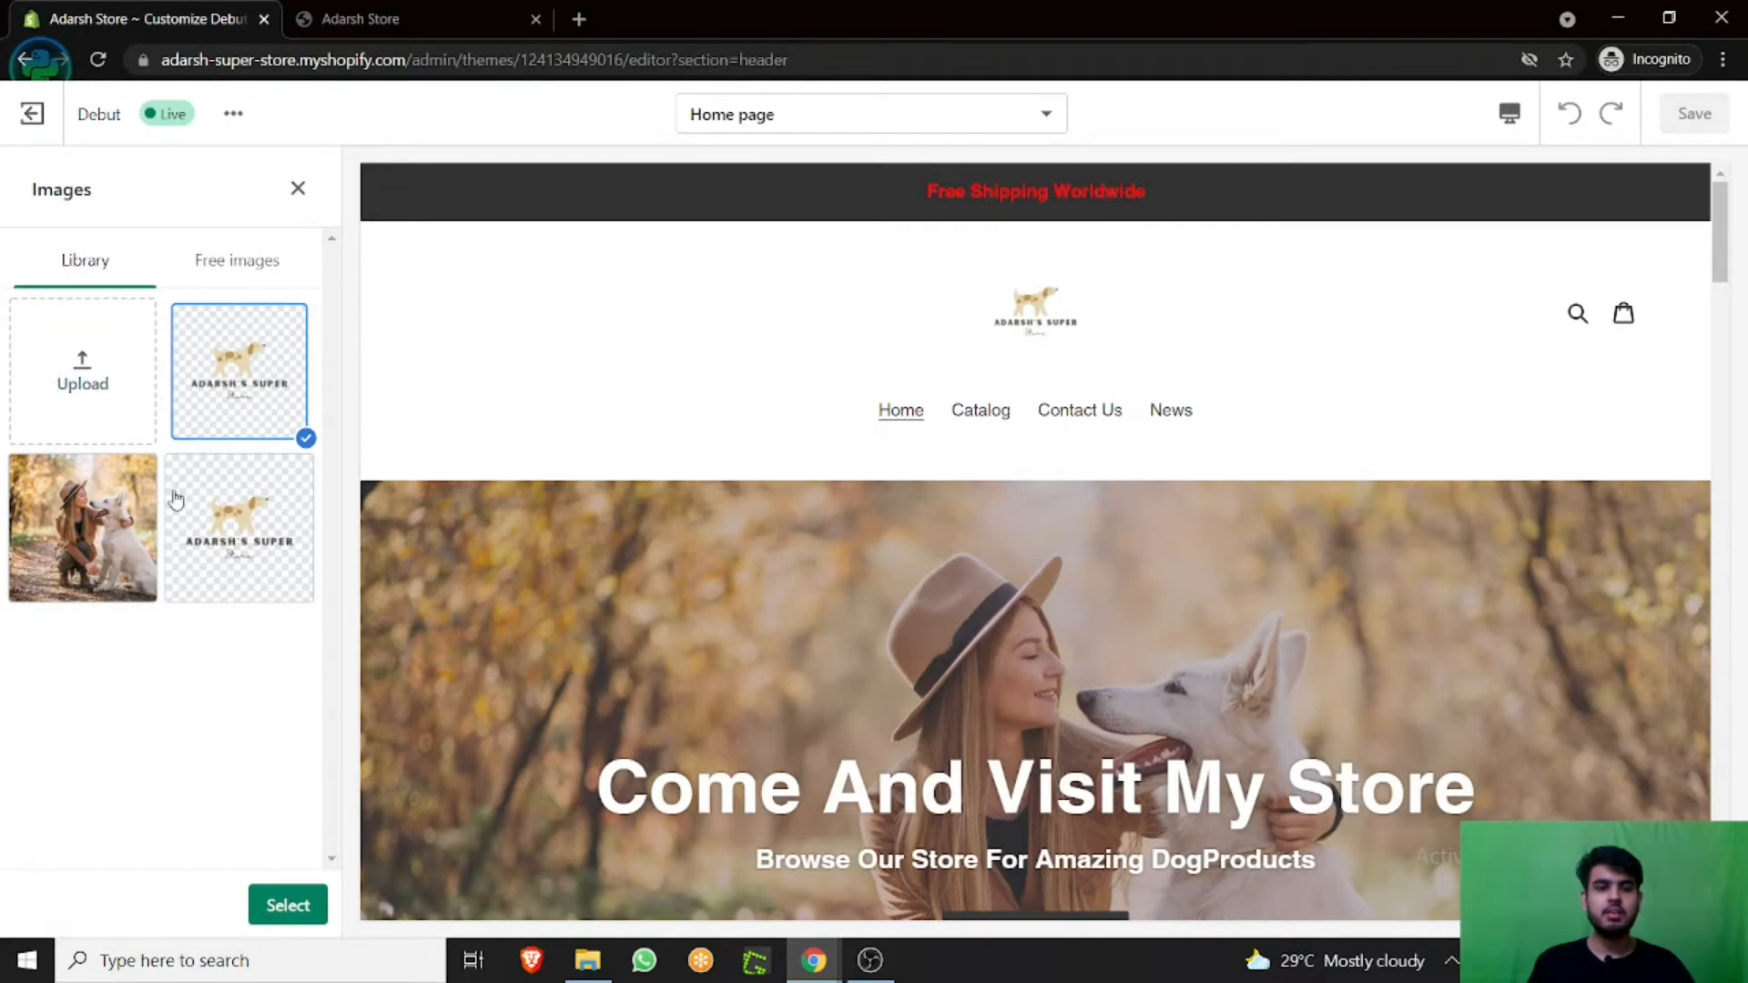
click(286, 904)
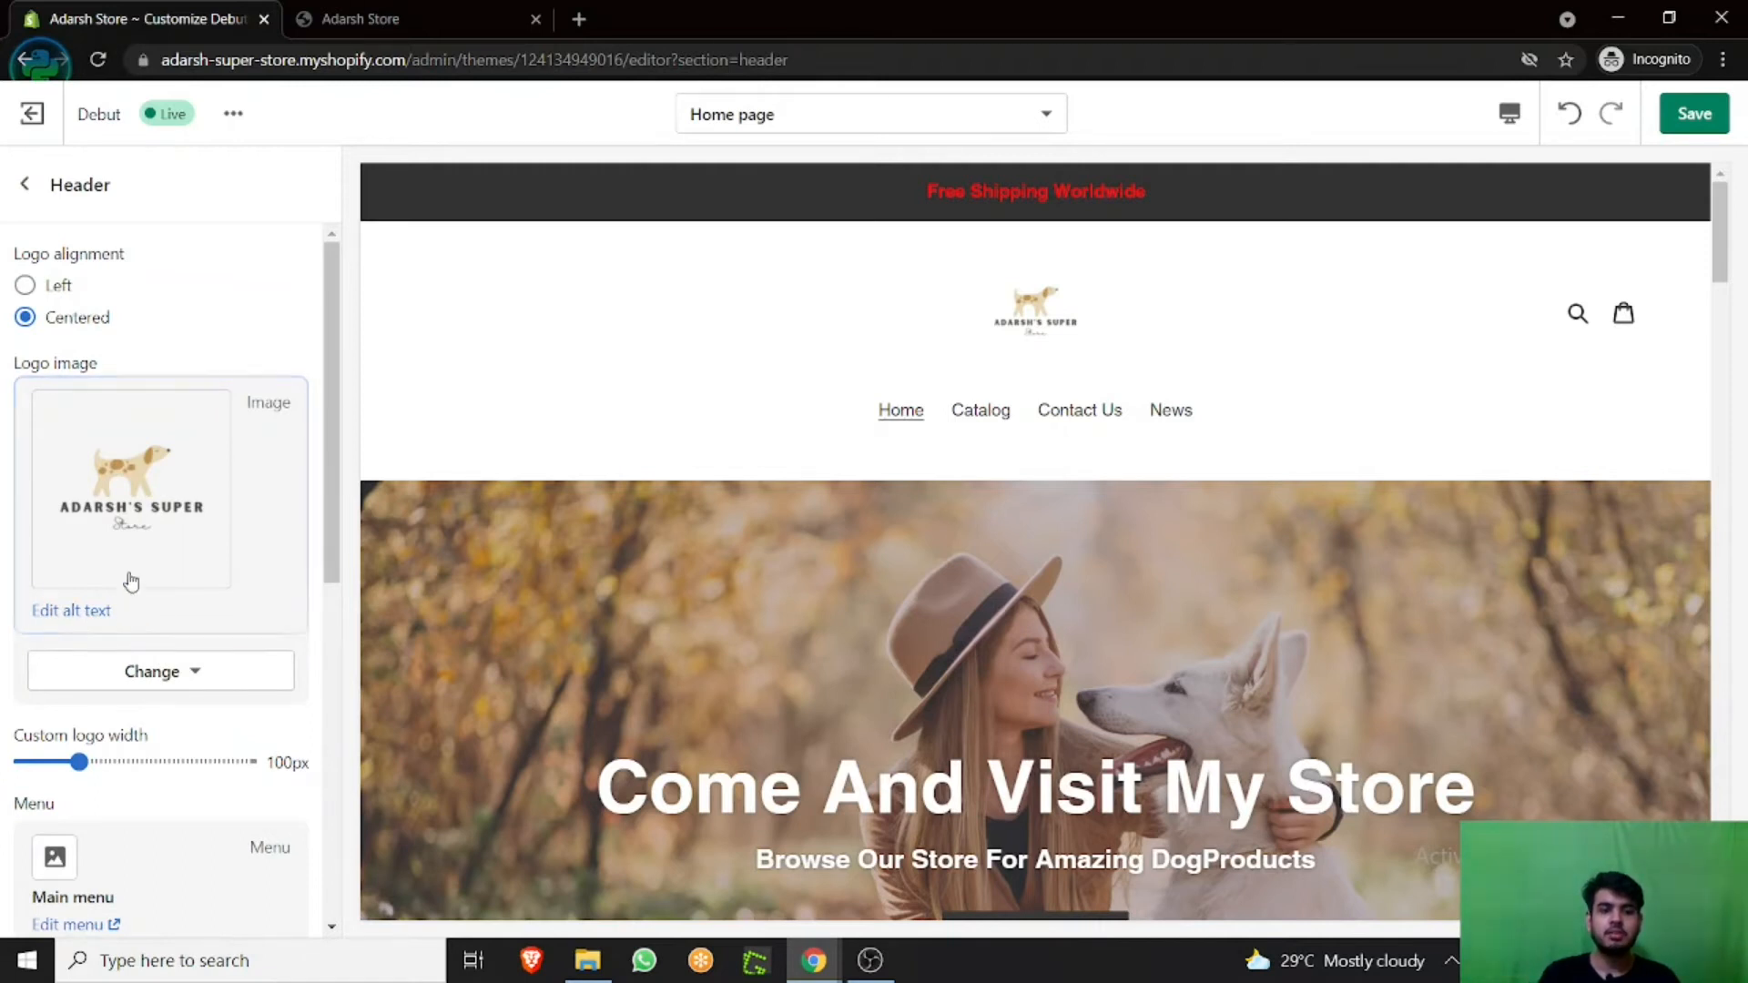
Dismiss the alt text editor, set logo alignment to Left, and widen the logo to 120px
click(70, 610)
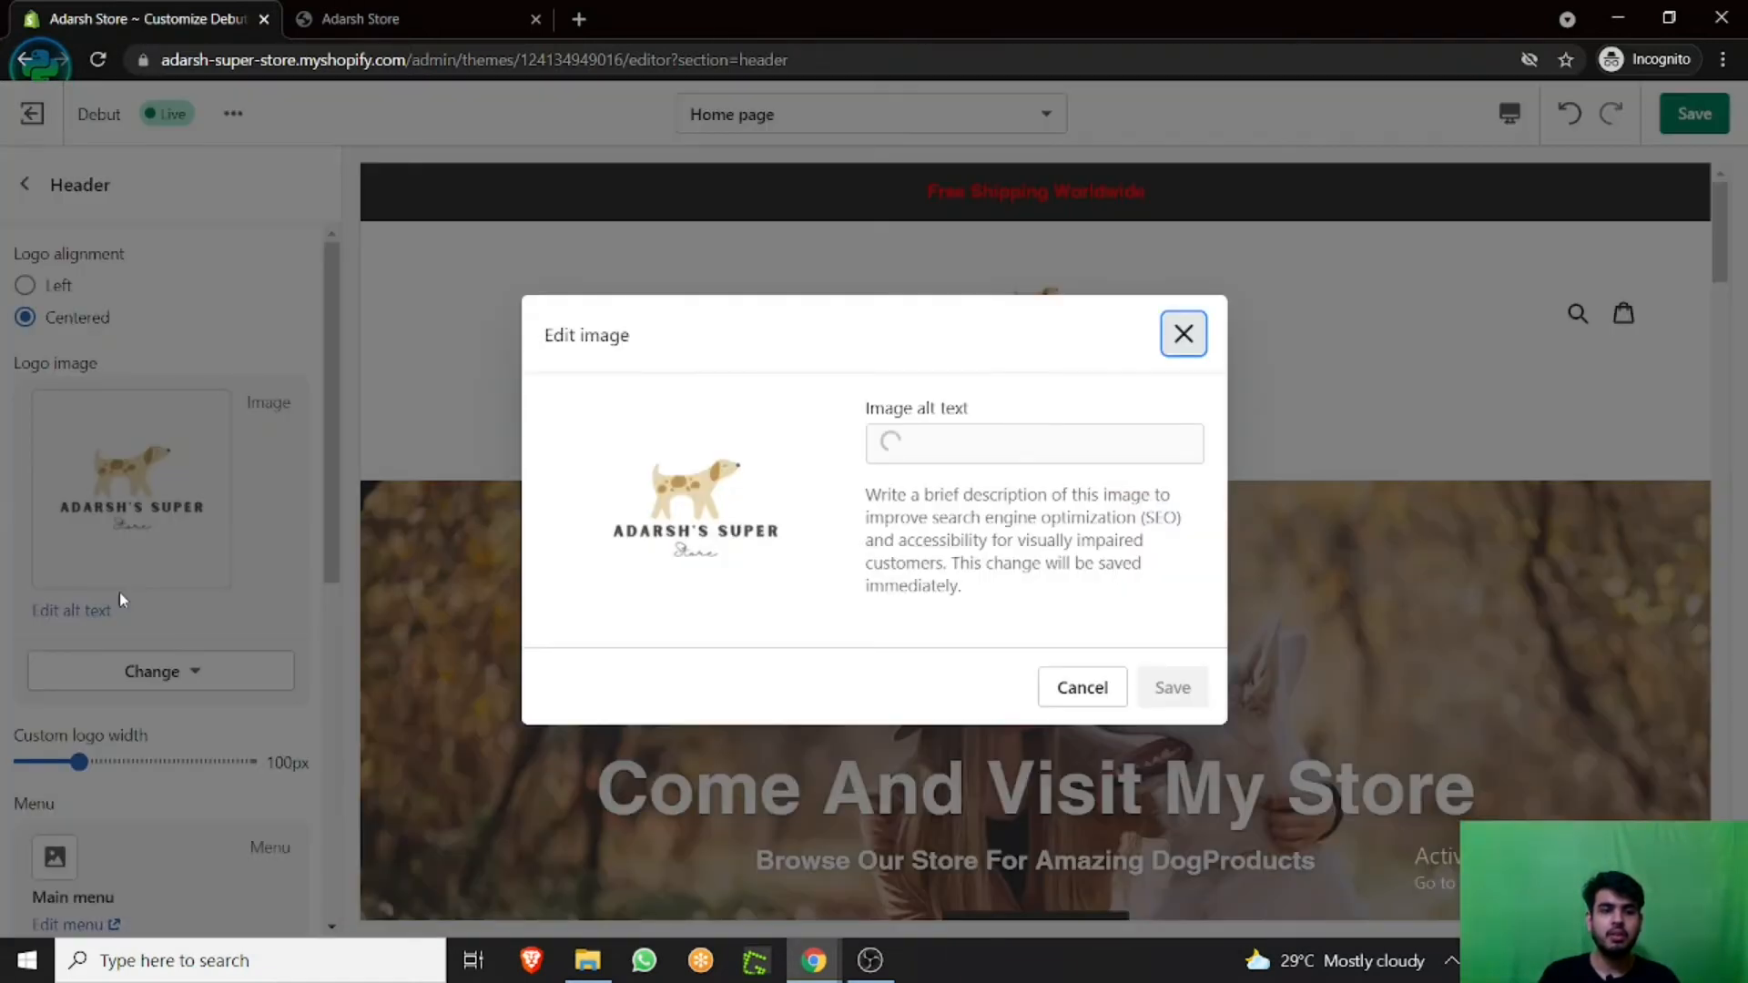
click(1183, 333)
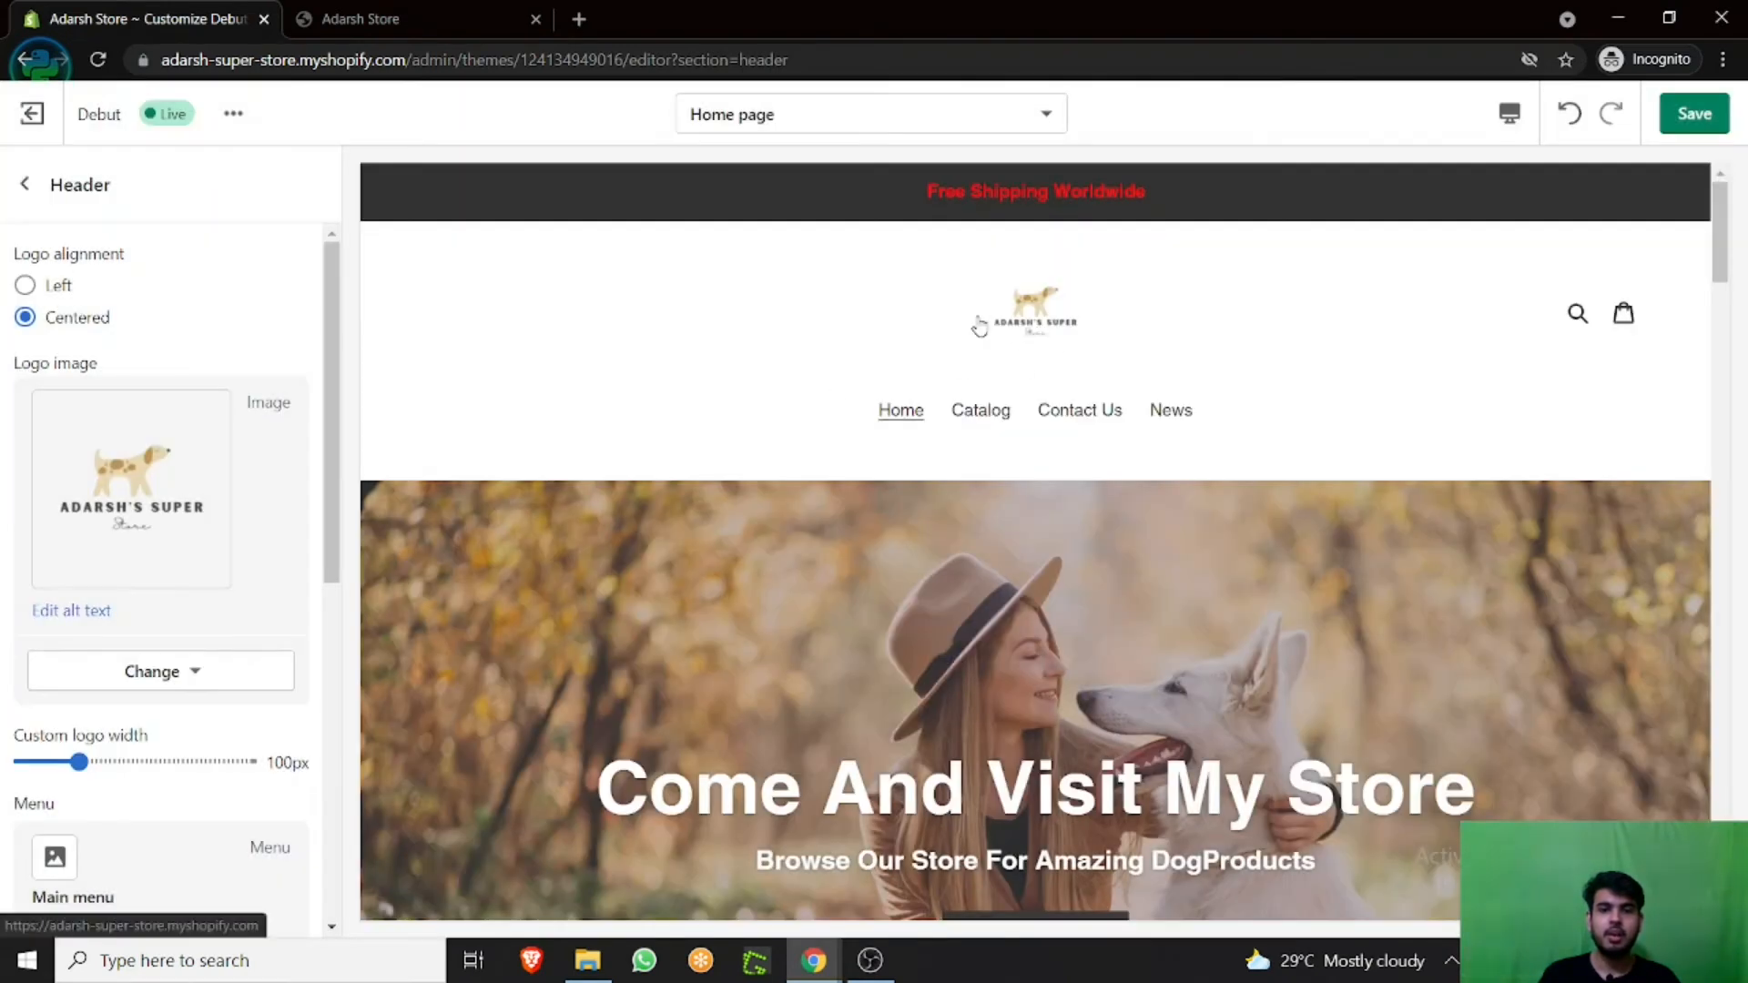
mouse_move(353, 445)
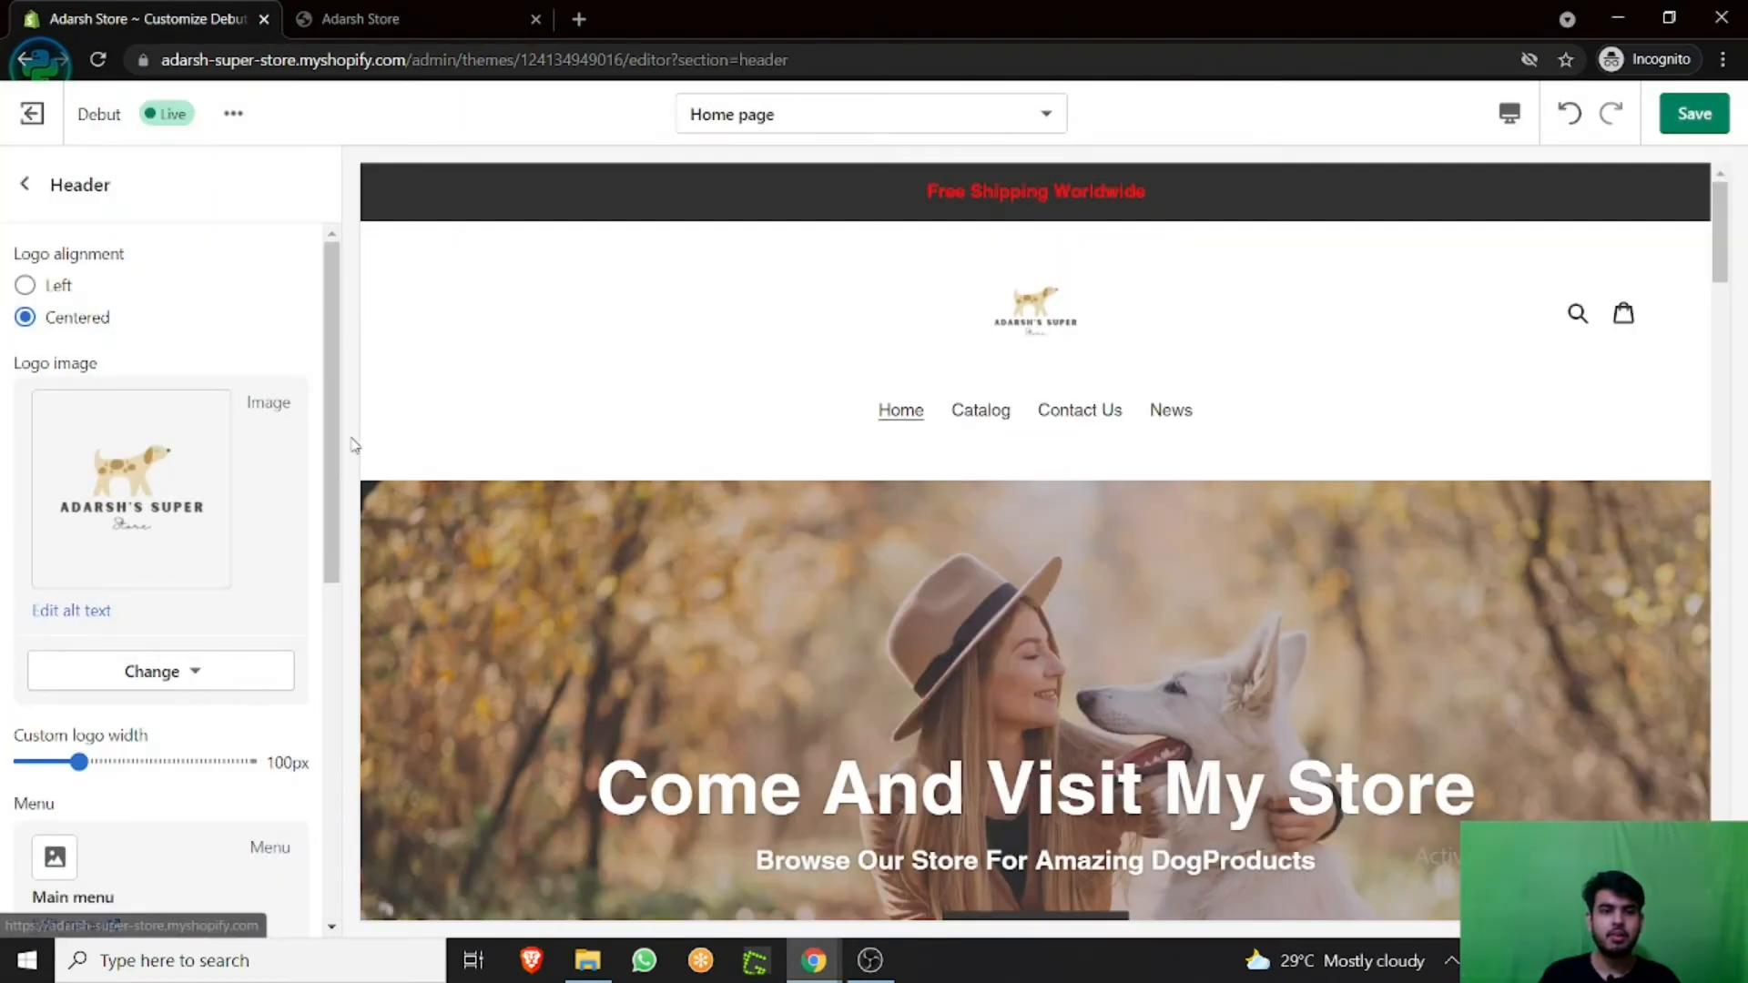
click(24, 284)
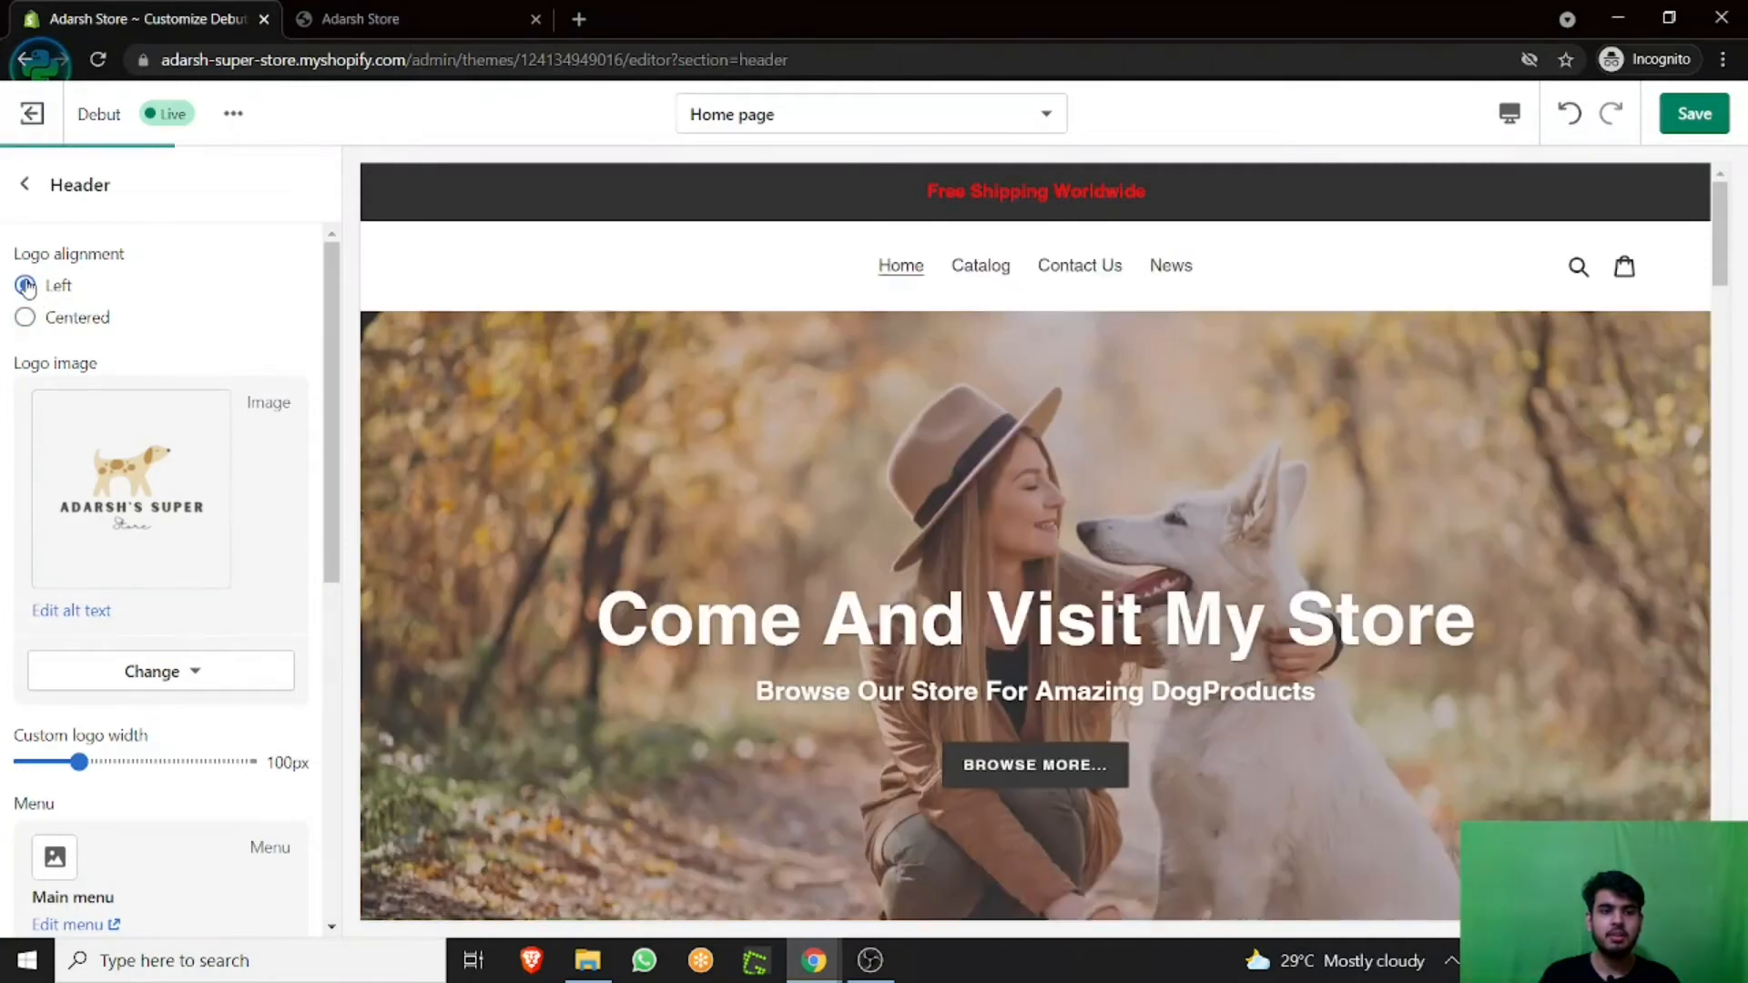
click(24, 284)
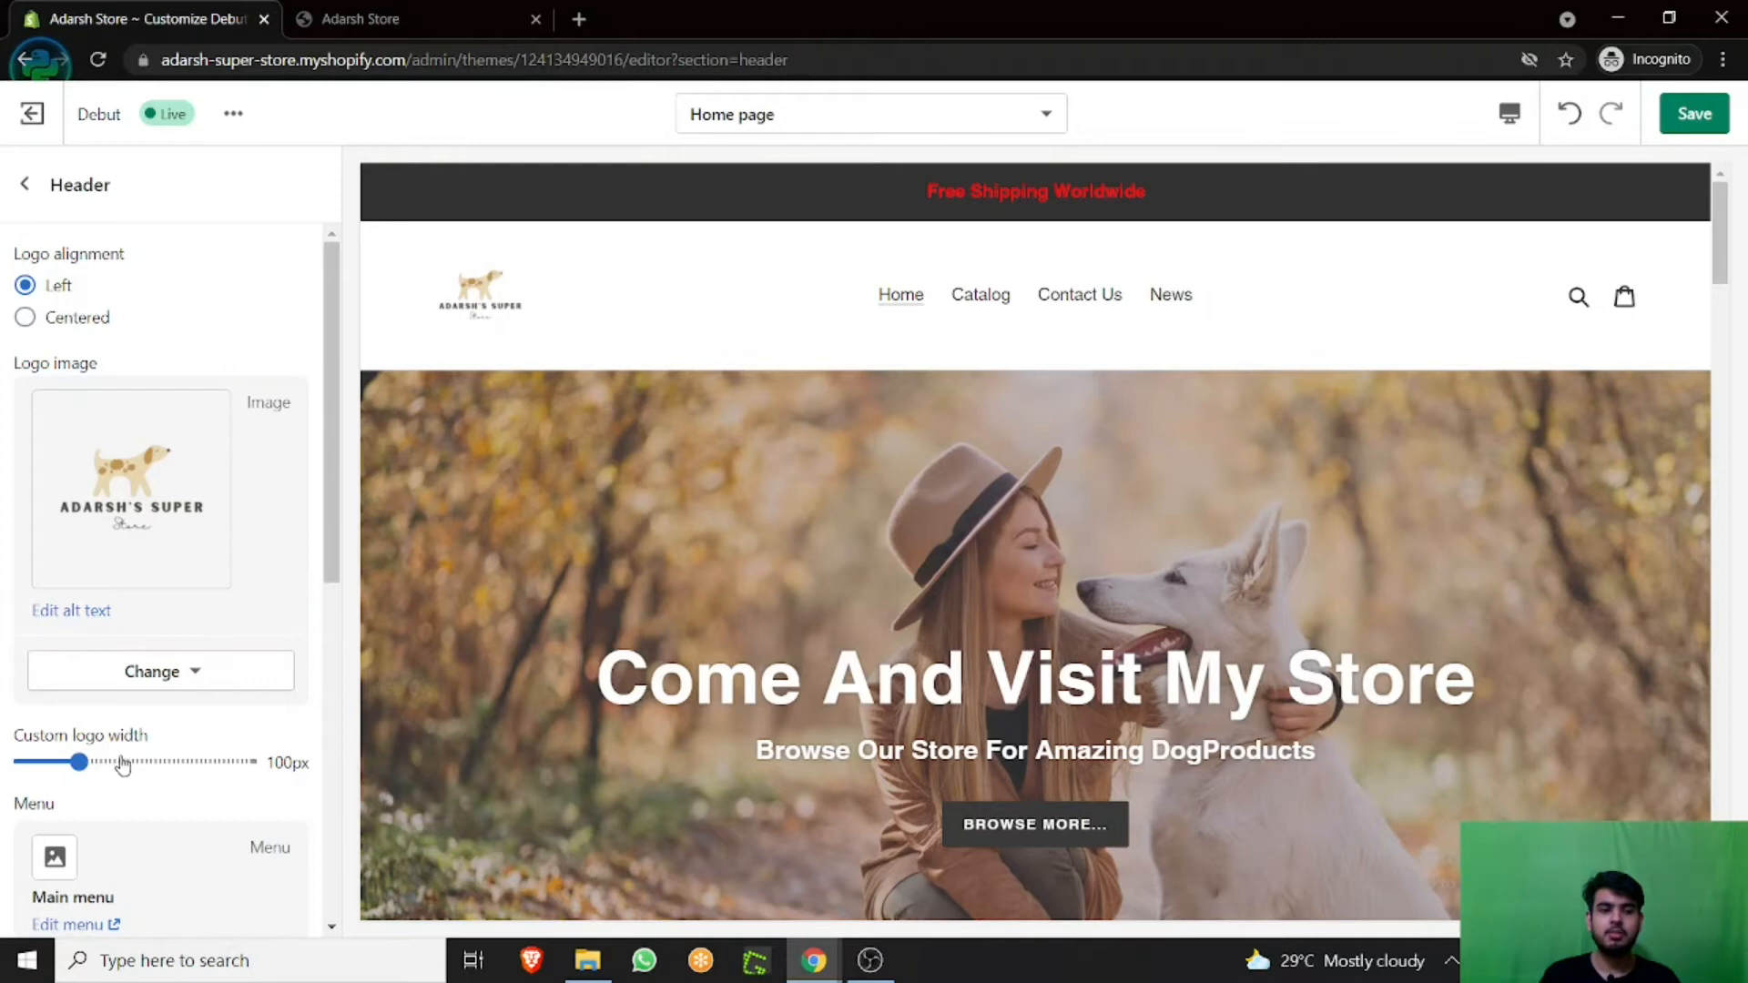
drag(74, 761, 100, 761)
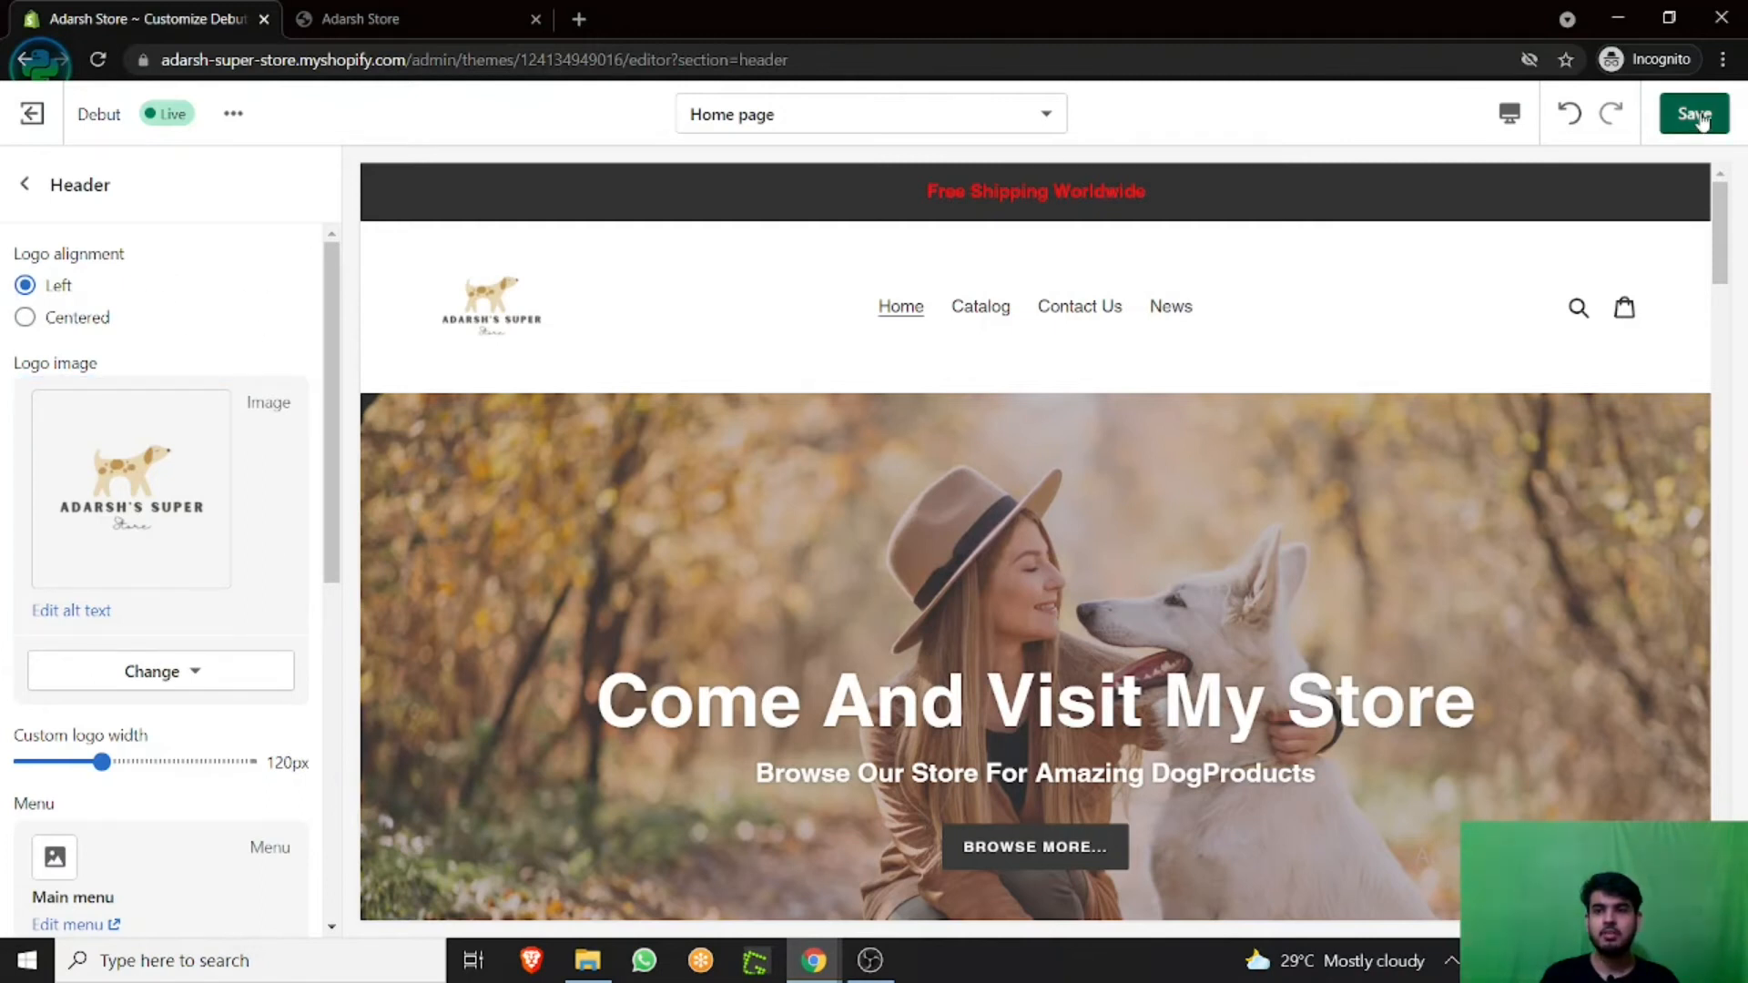
Save the theme editor changes and switch to the Adarsh Store storefront tab
click(1693, 114)
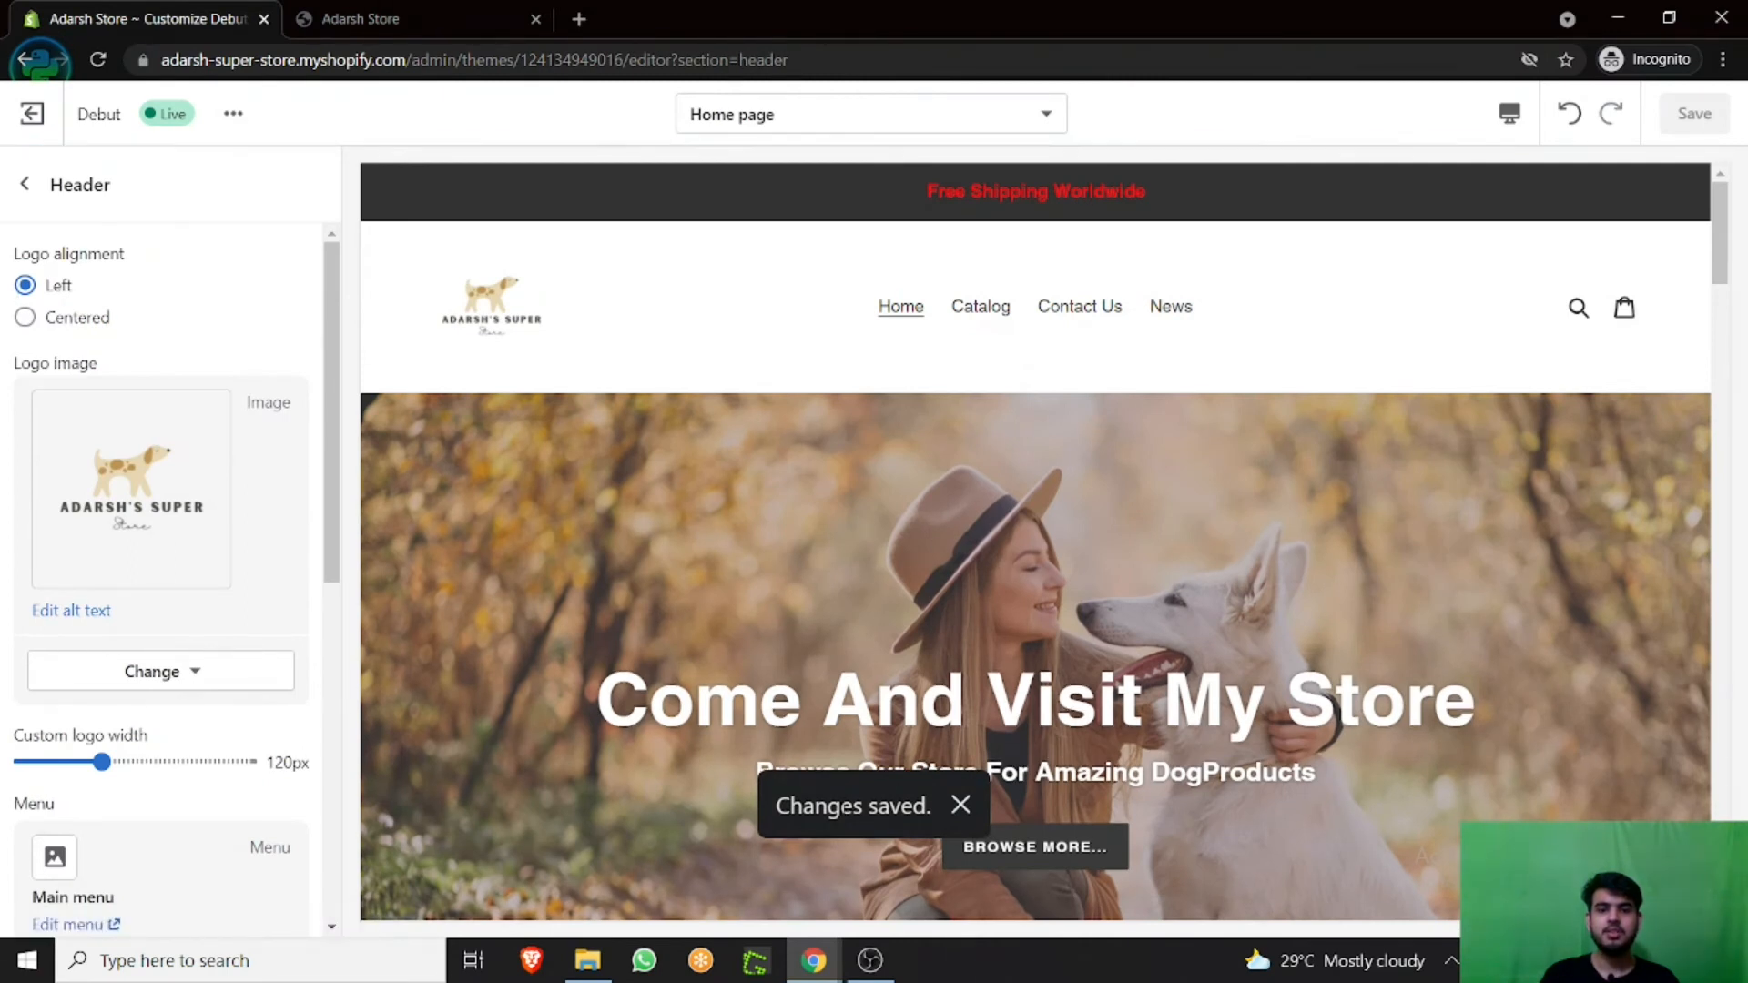
click(391, 19)
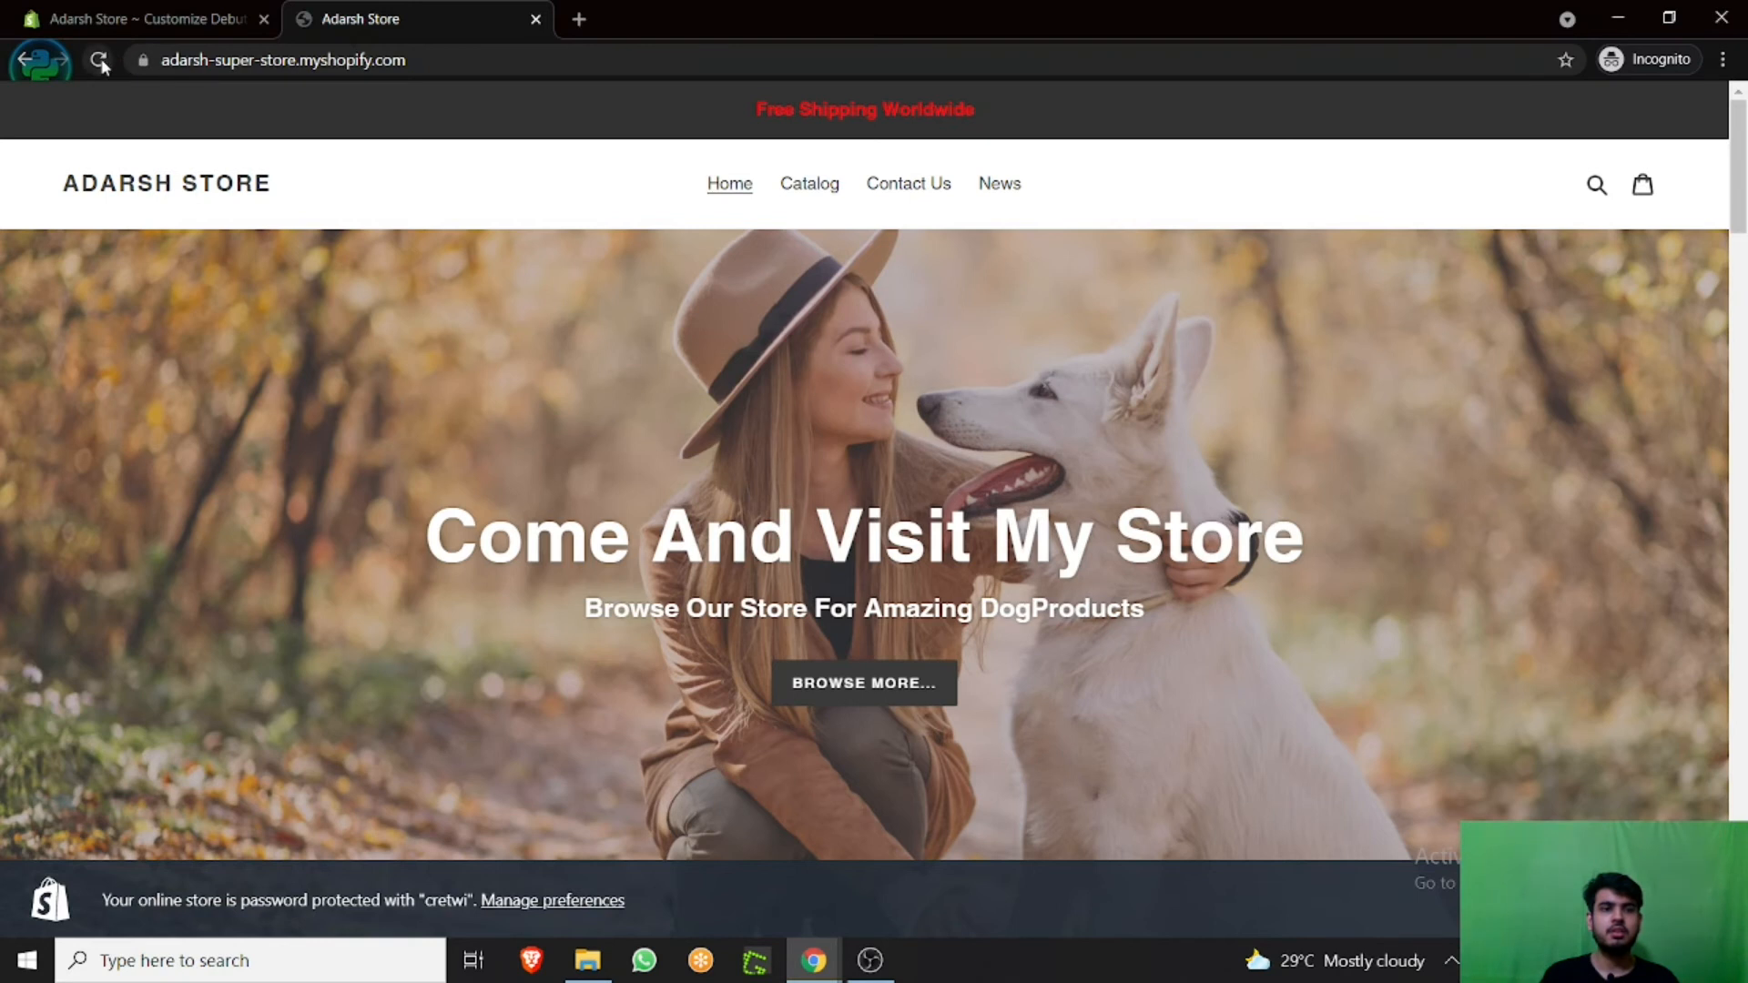
Reload the storefront and check the dog logo header on the Catalog and Contact Us pages
click(99, 59)
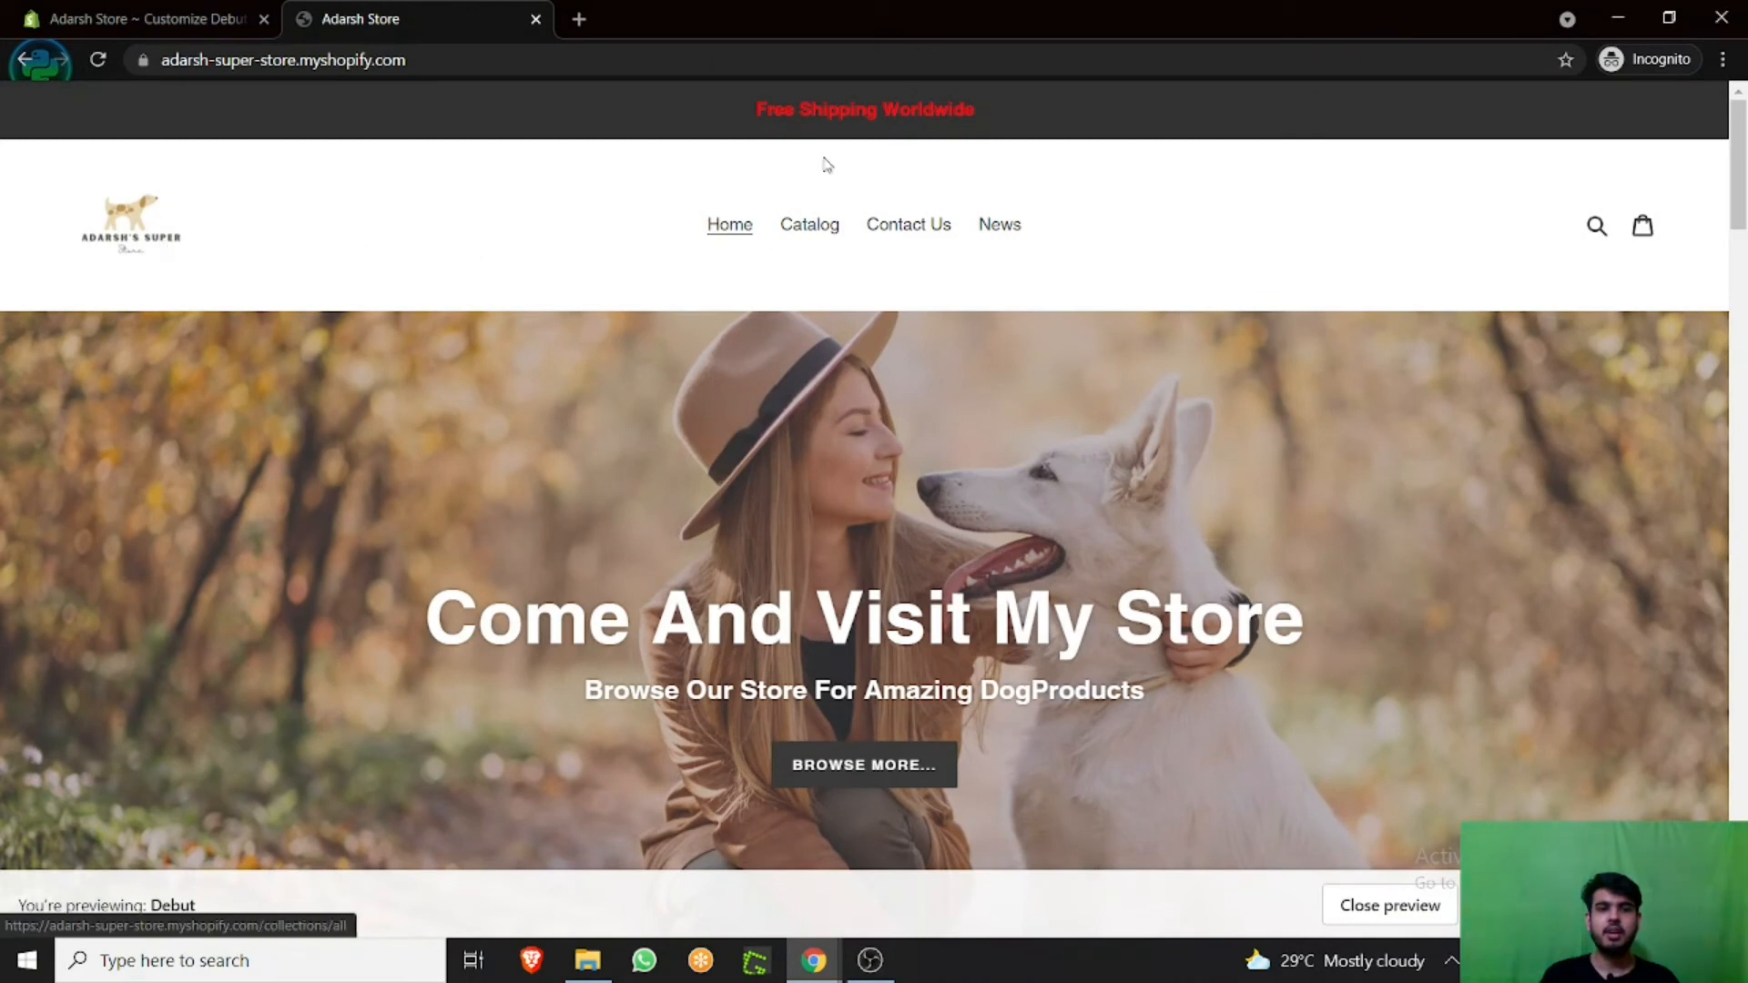
click(809, 224)
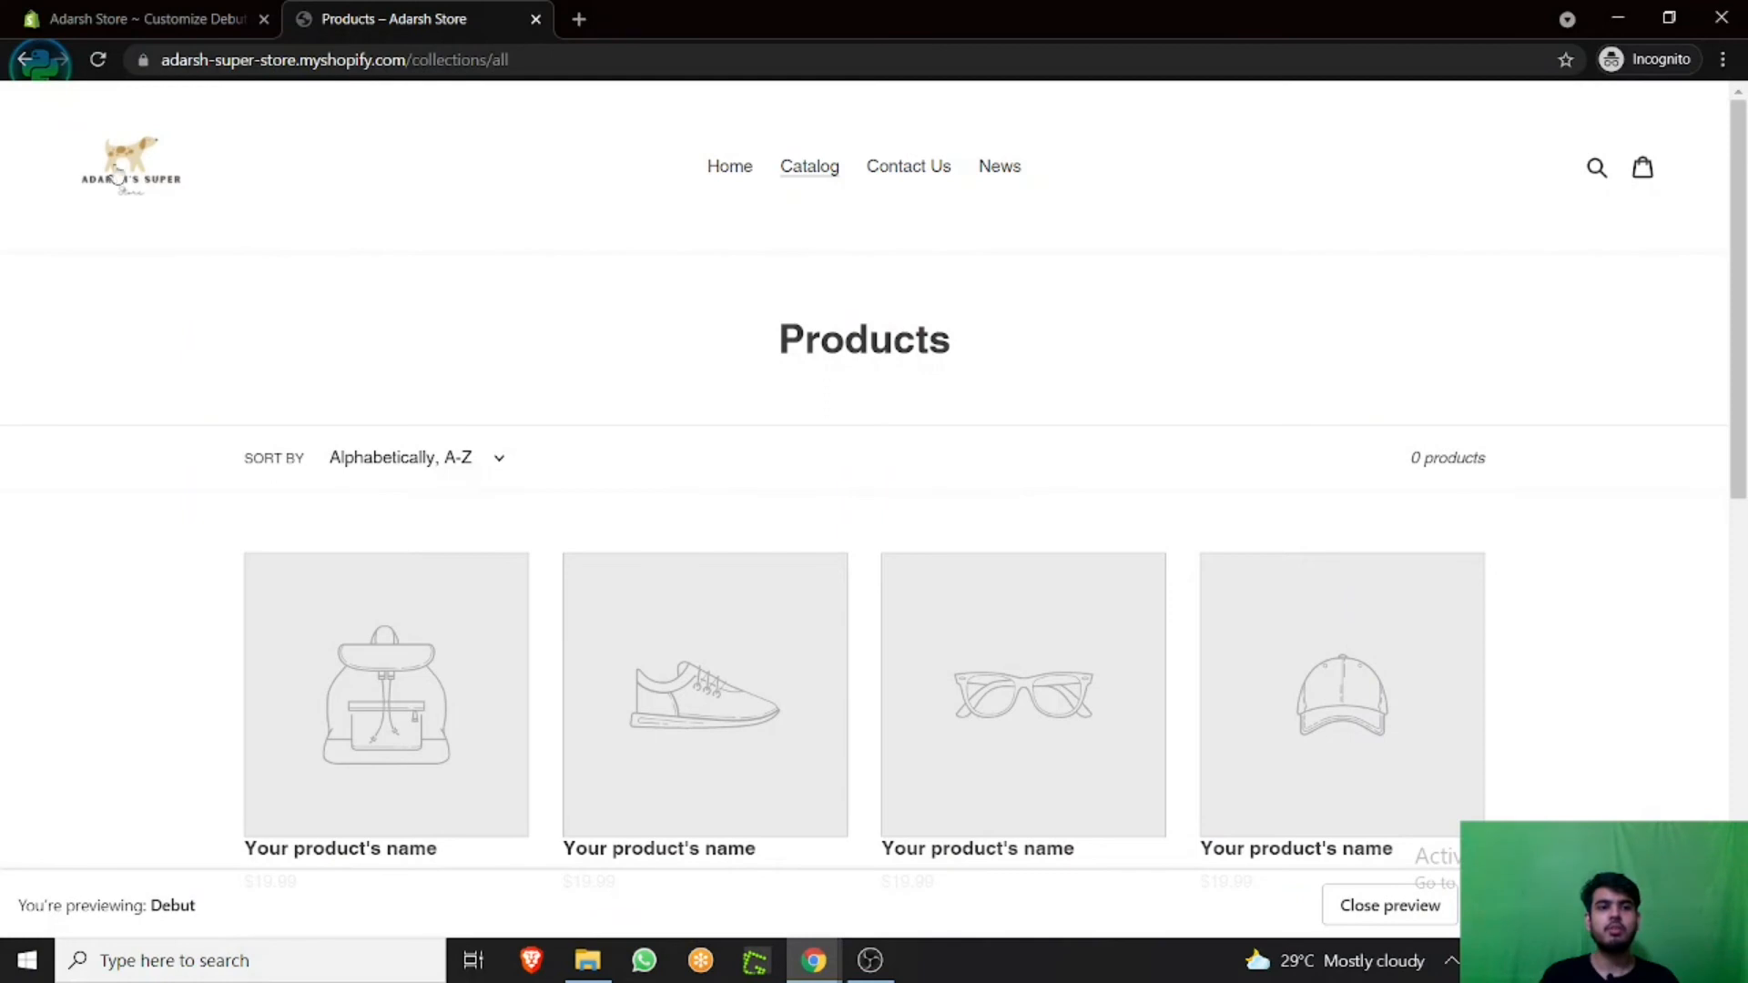
mouse_move(947, 209)
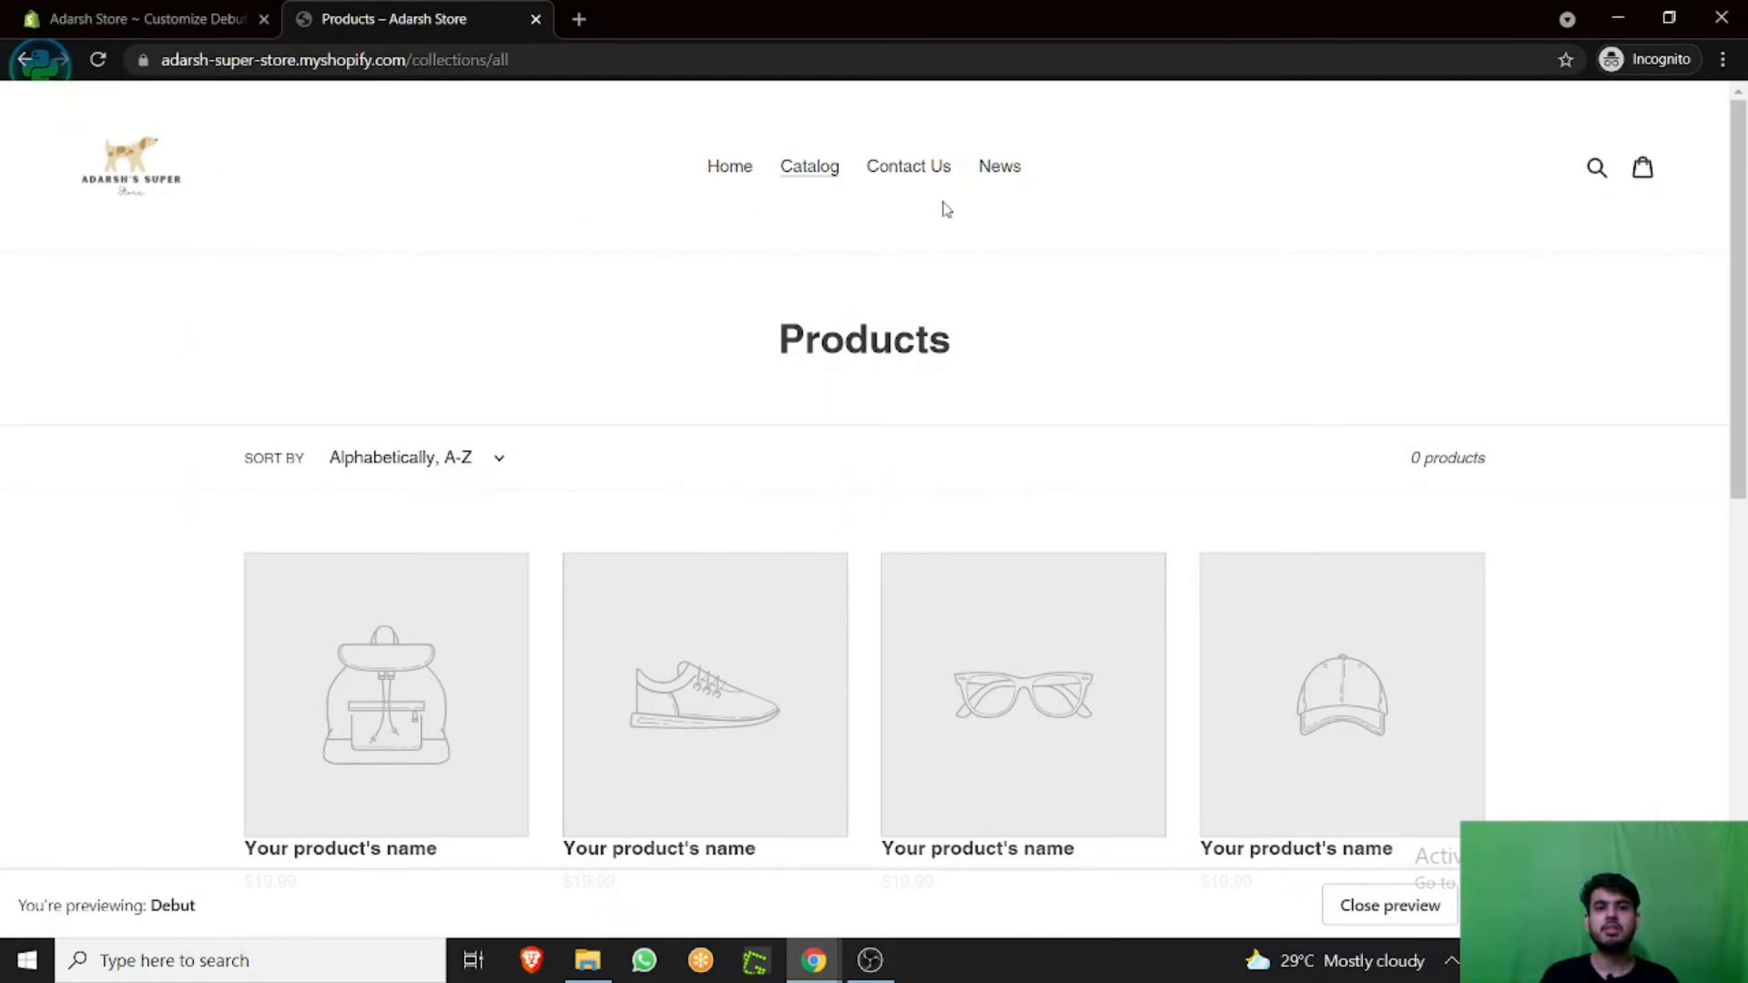
click(907, 166)
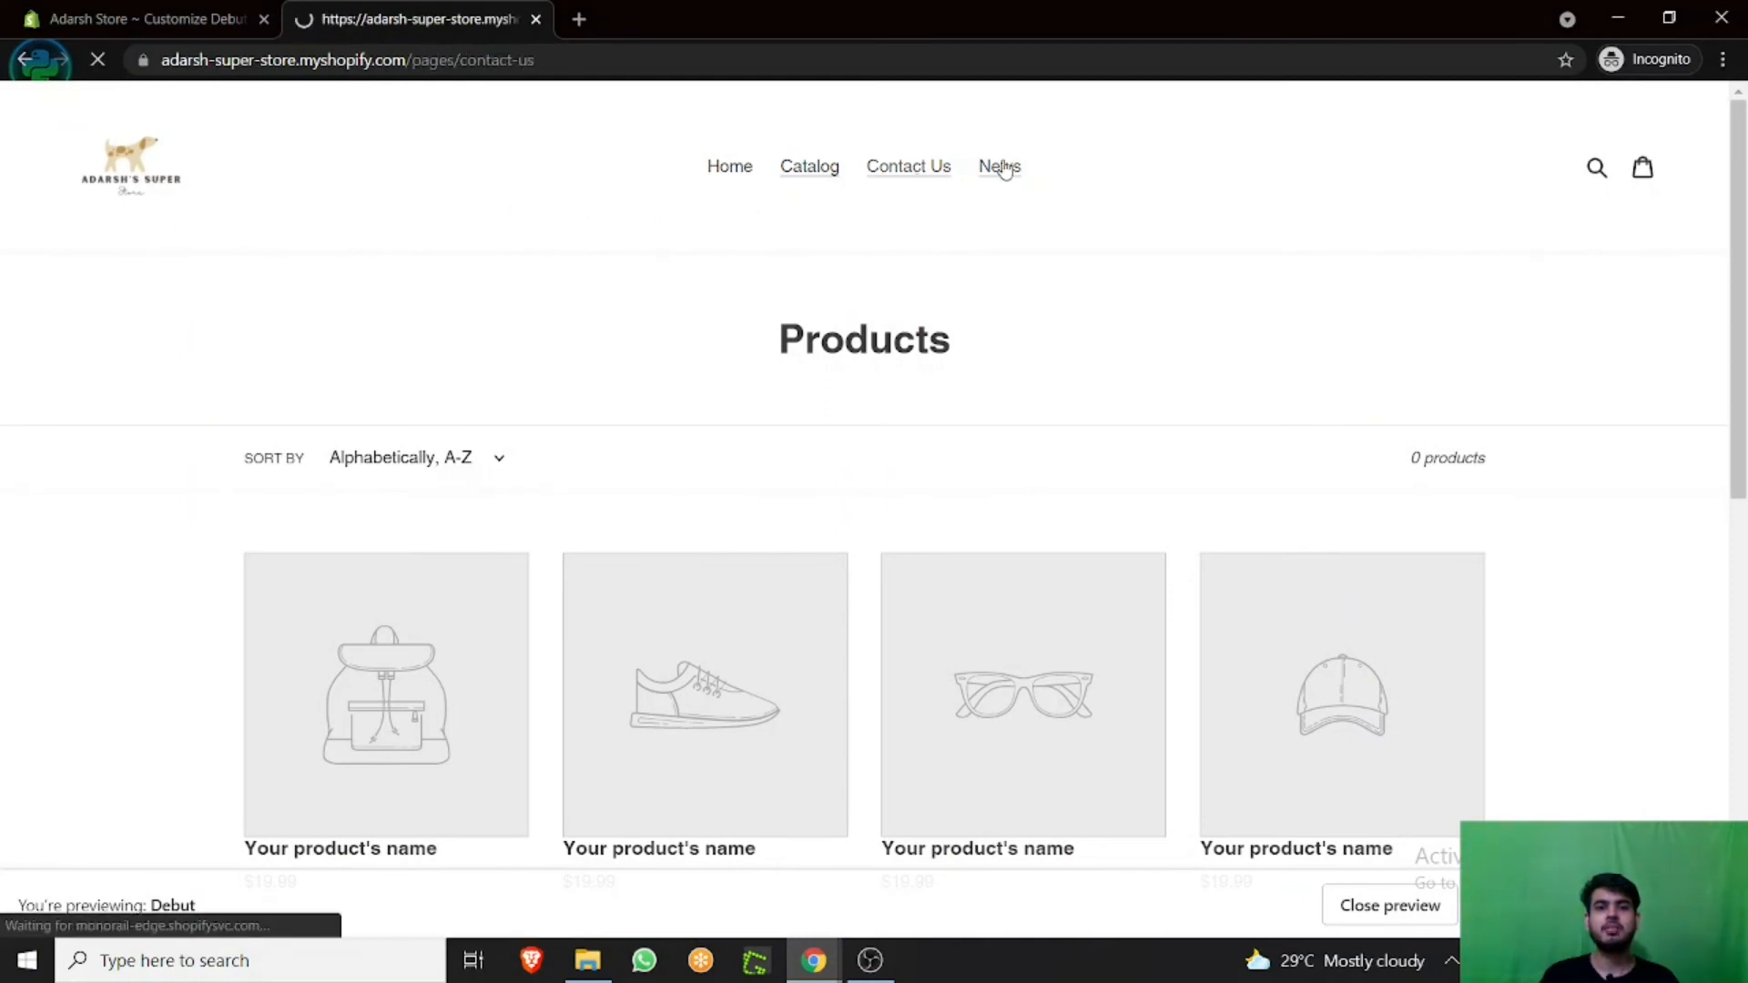
click(908, 166)
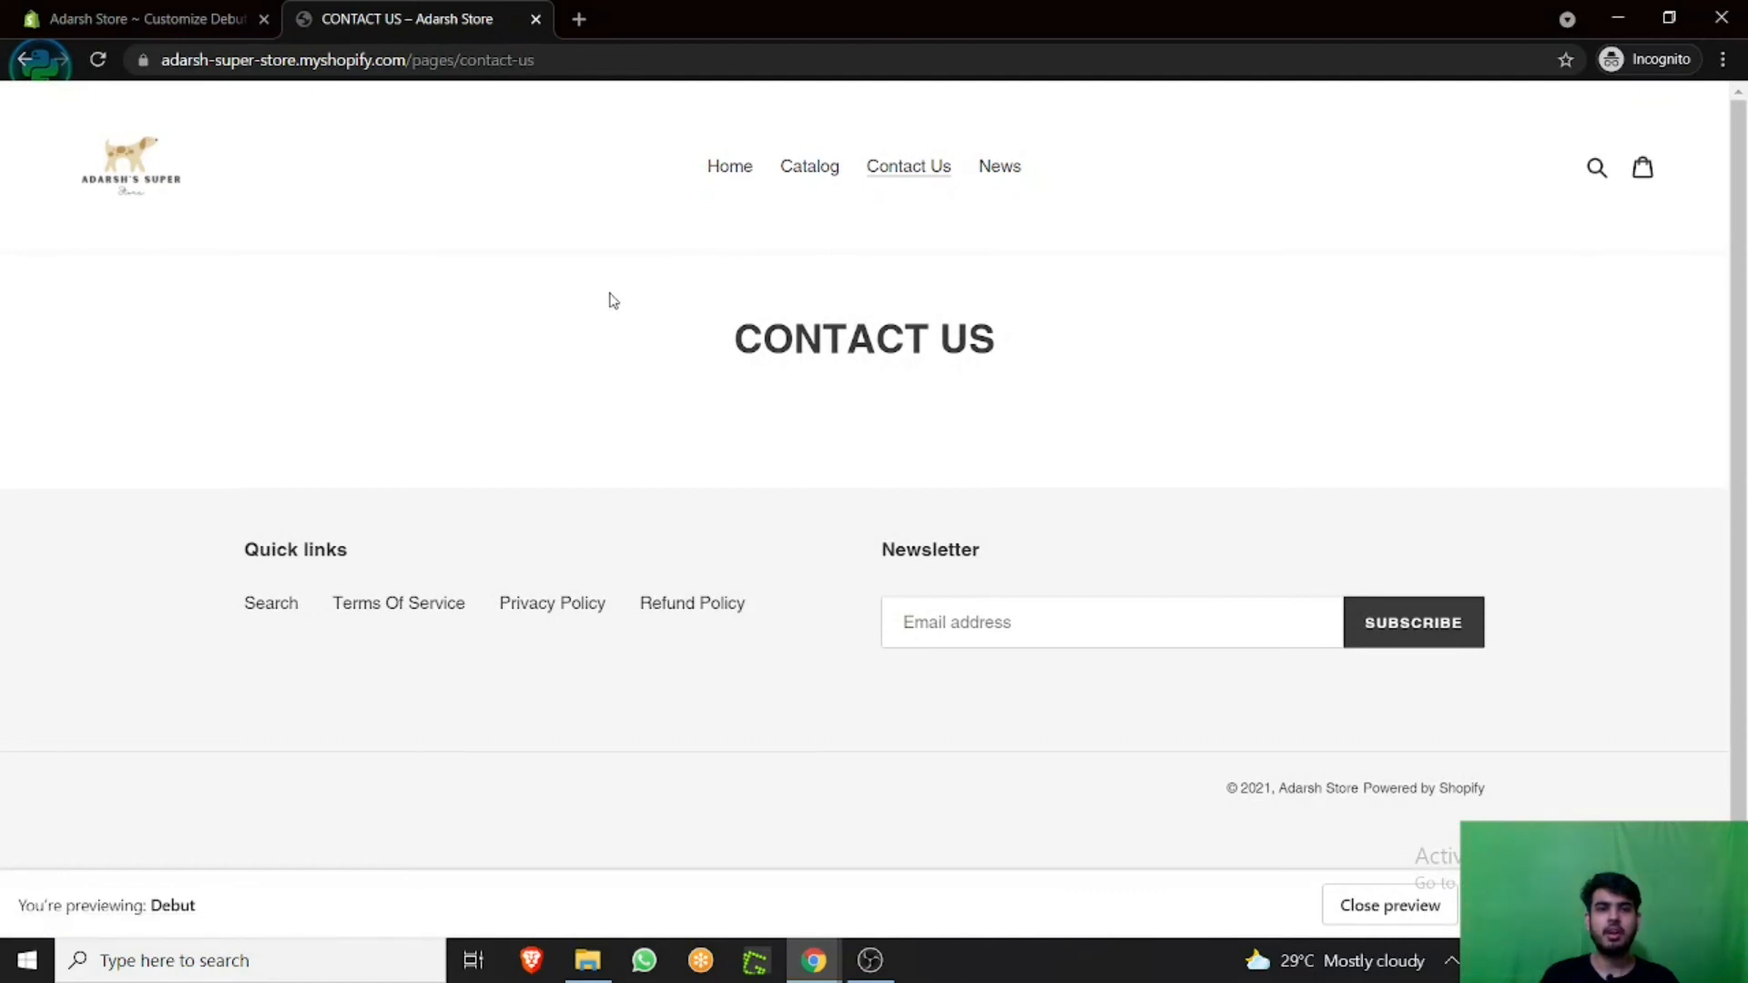
mouse_move(150, 174)
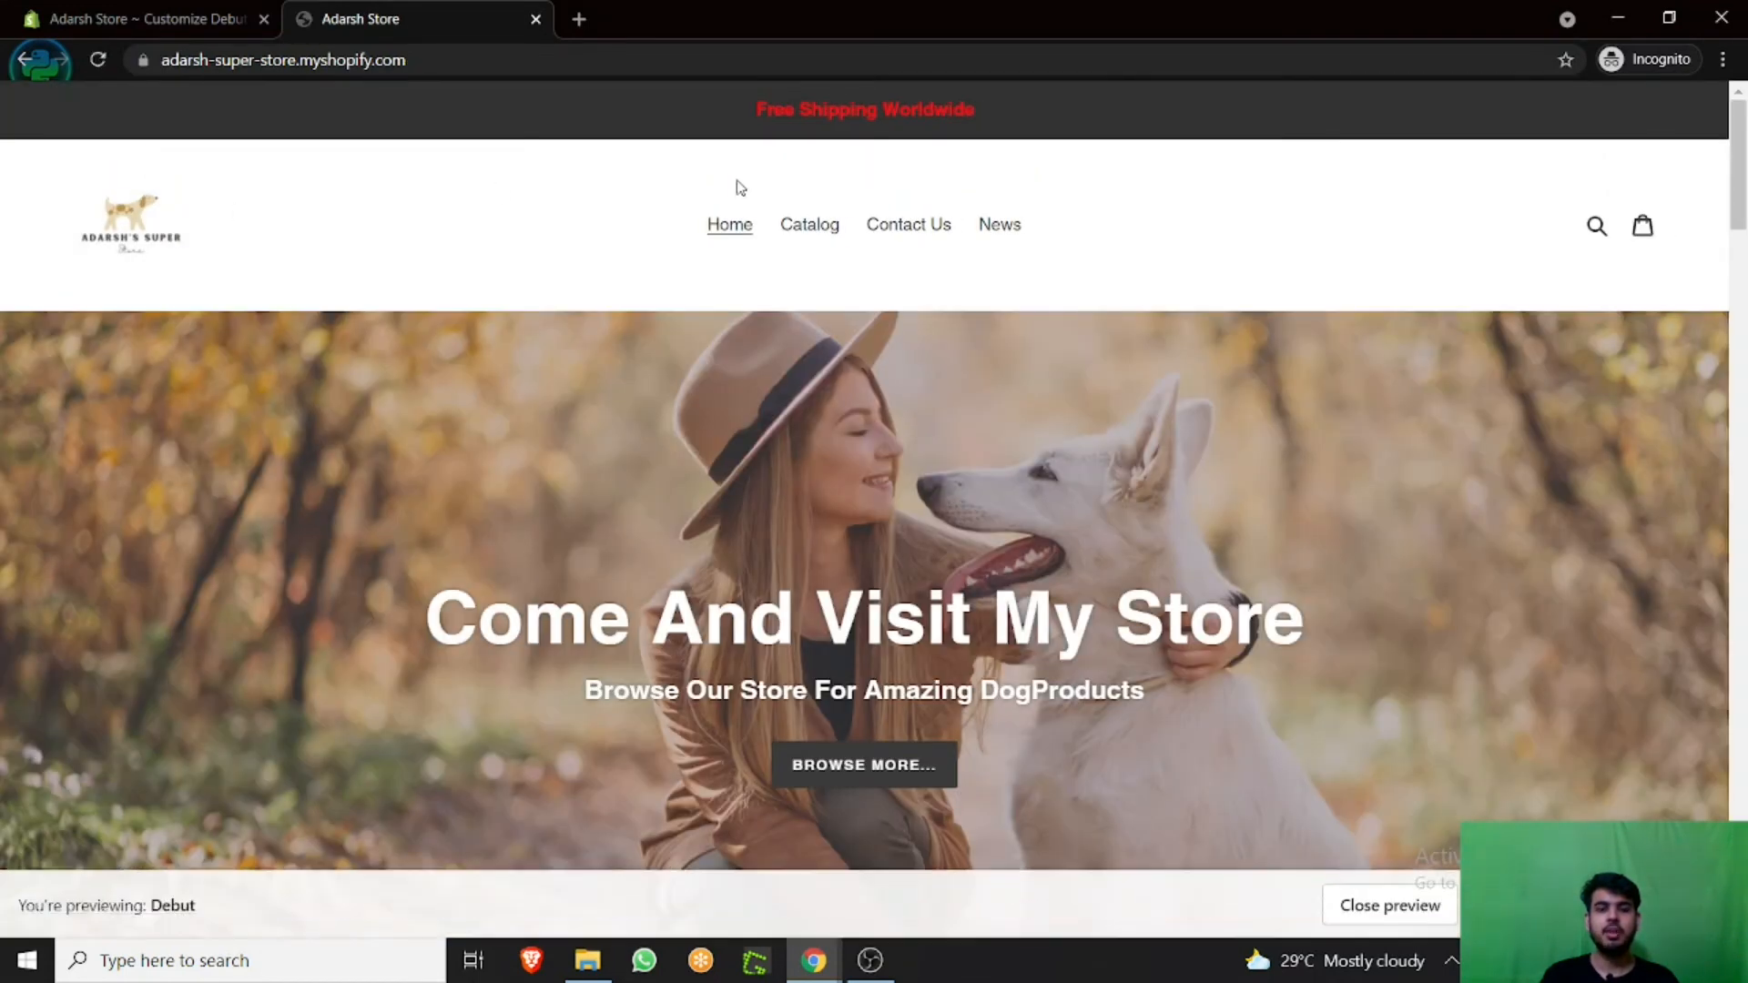
mouse_move(5, 231)
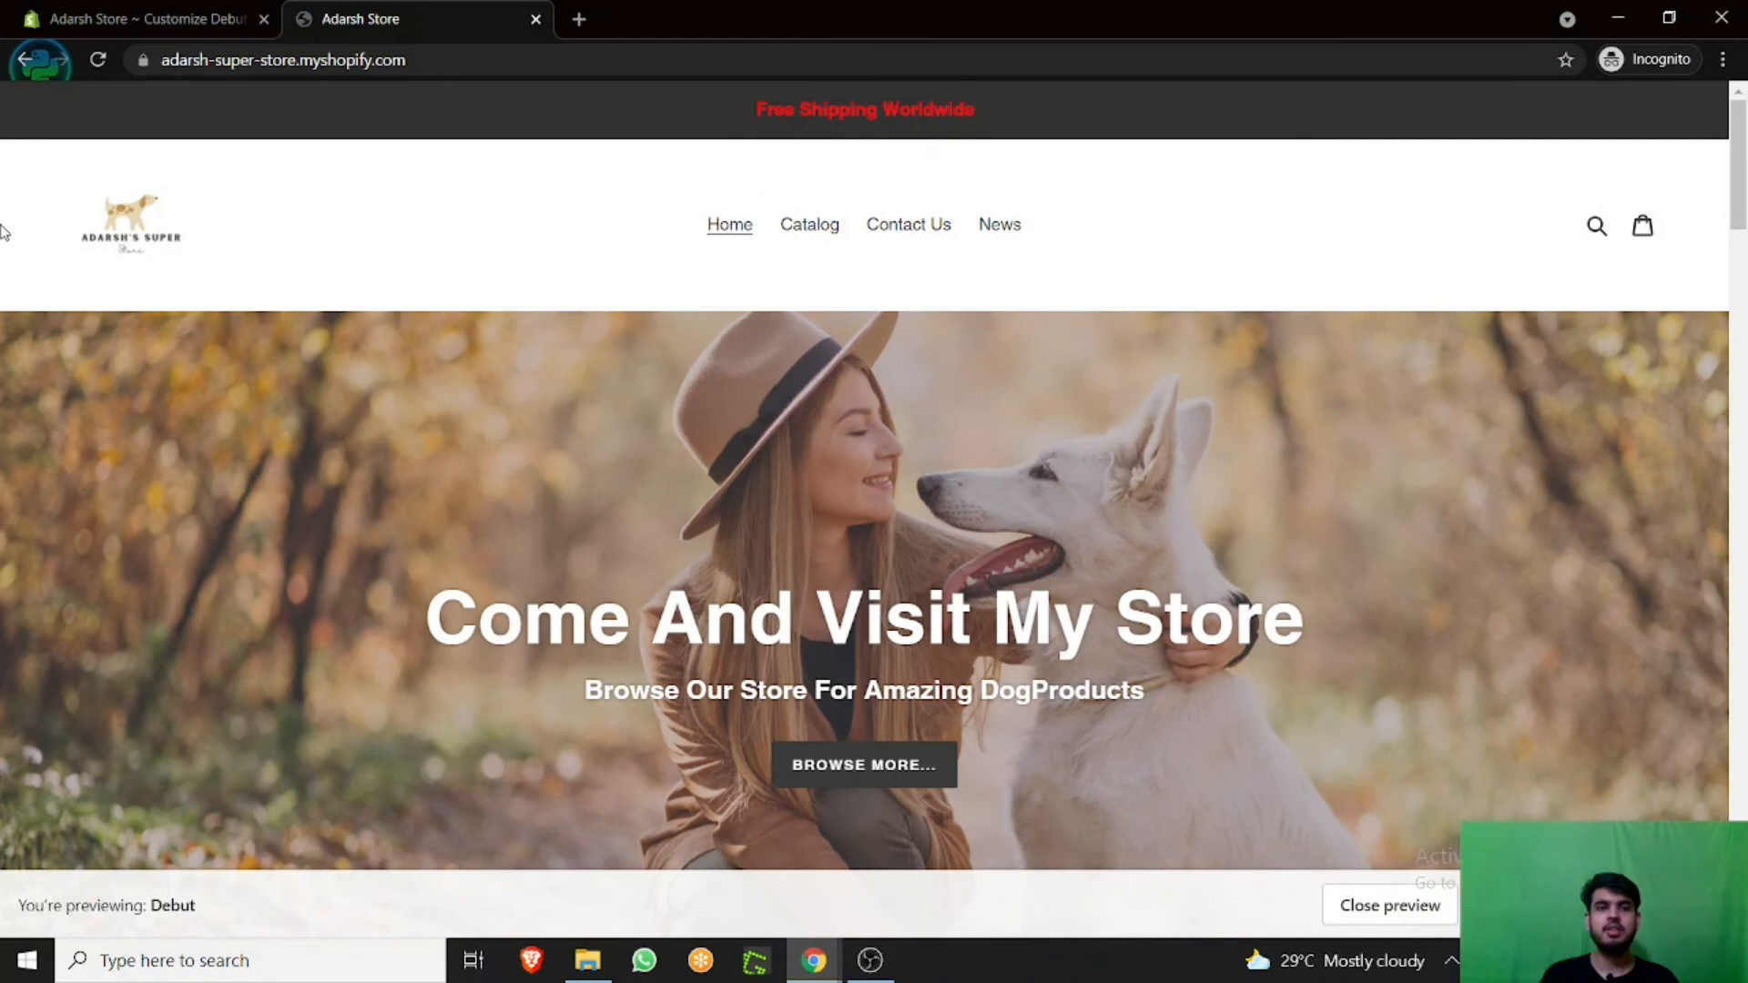
mouse_move(610, 185)
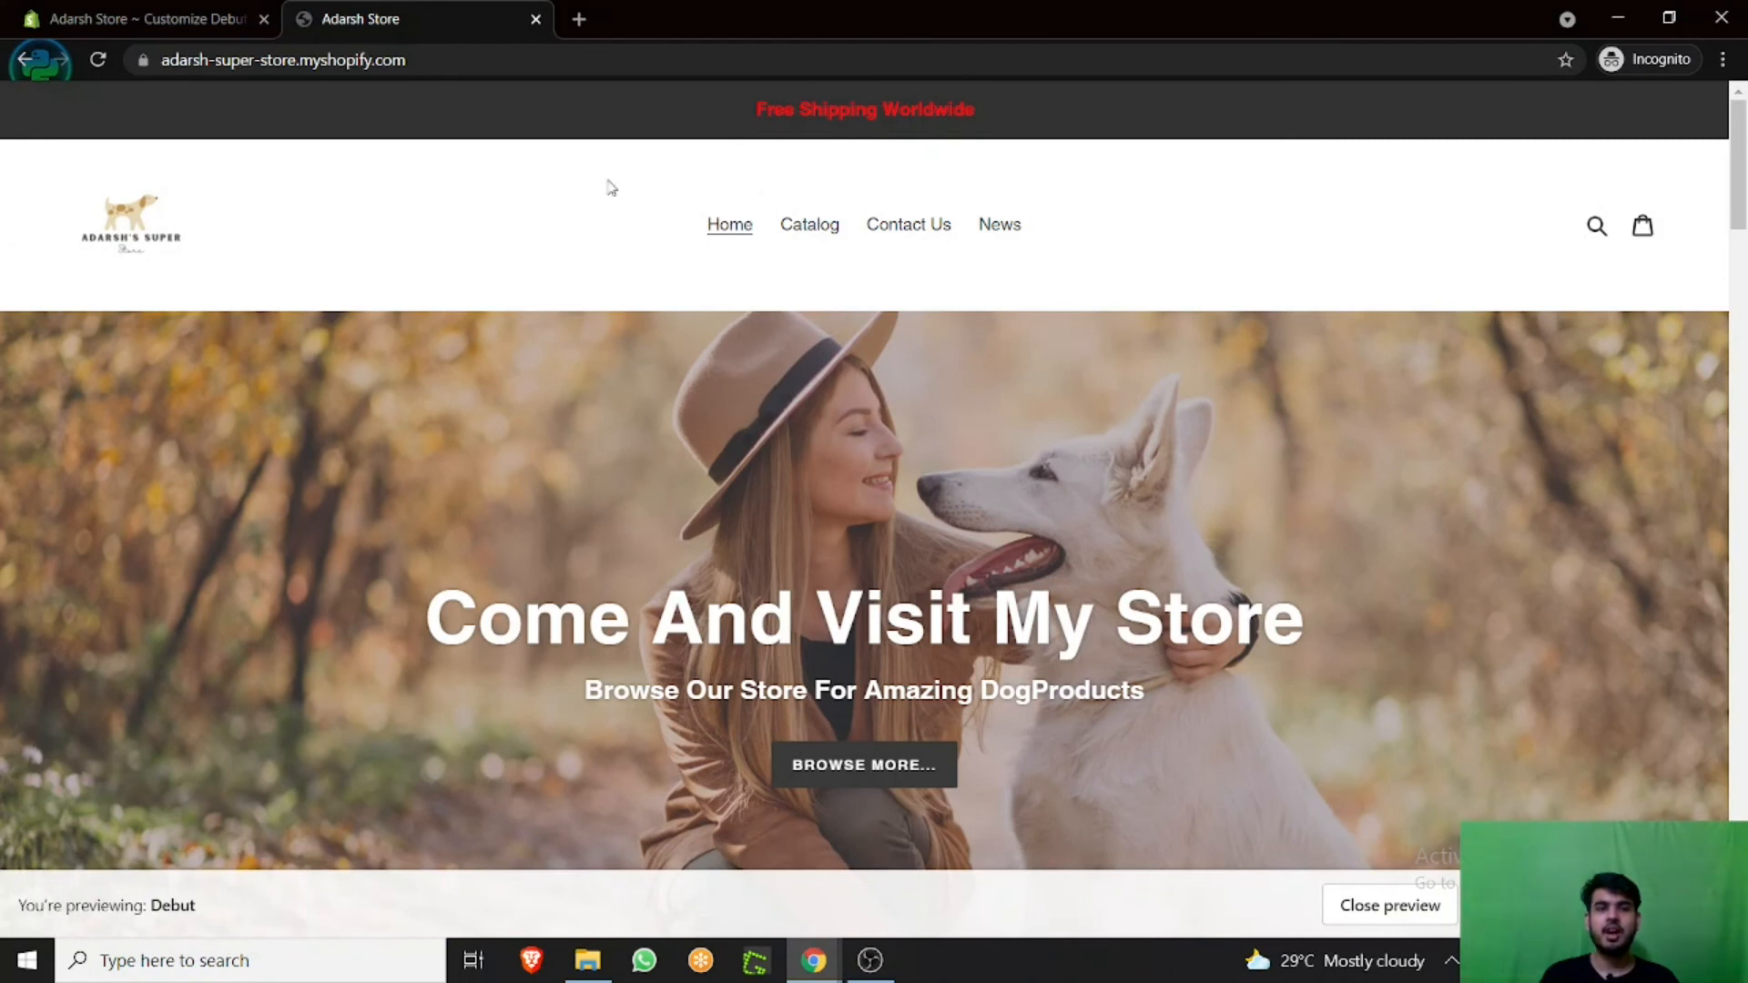